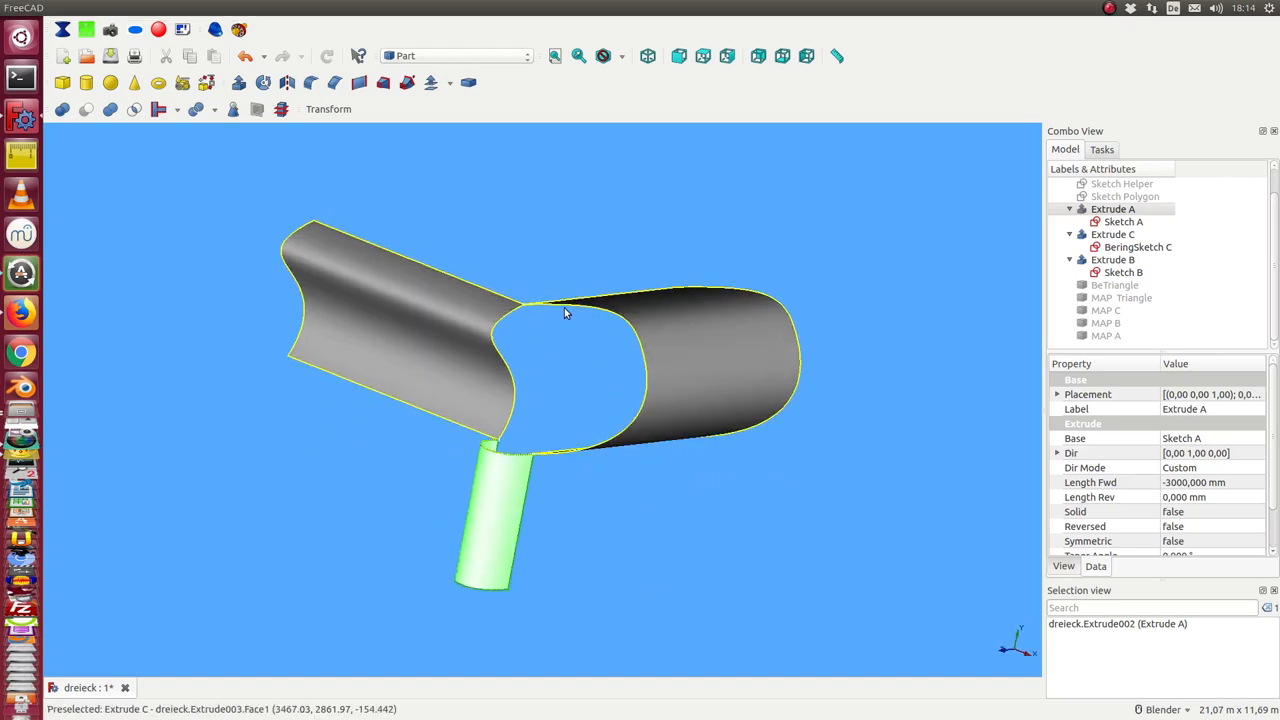
Hide the extruded tubes so only the three boundary curves remain visible
left_click_drag(564, 312, 504, 336)
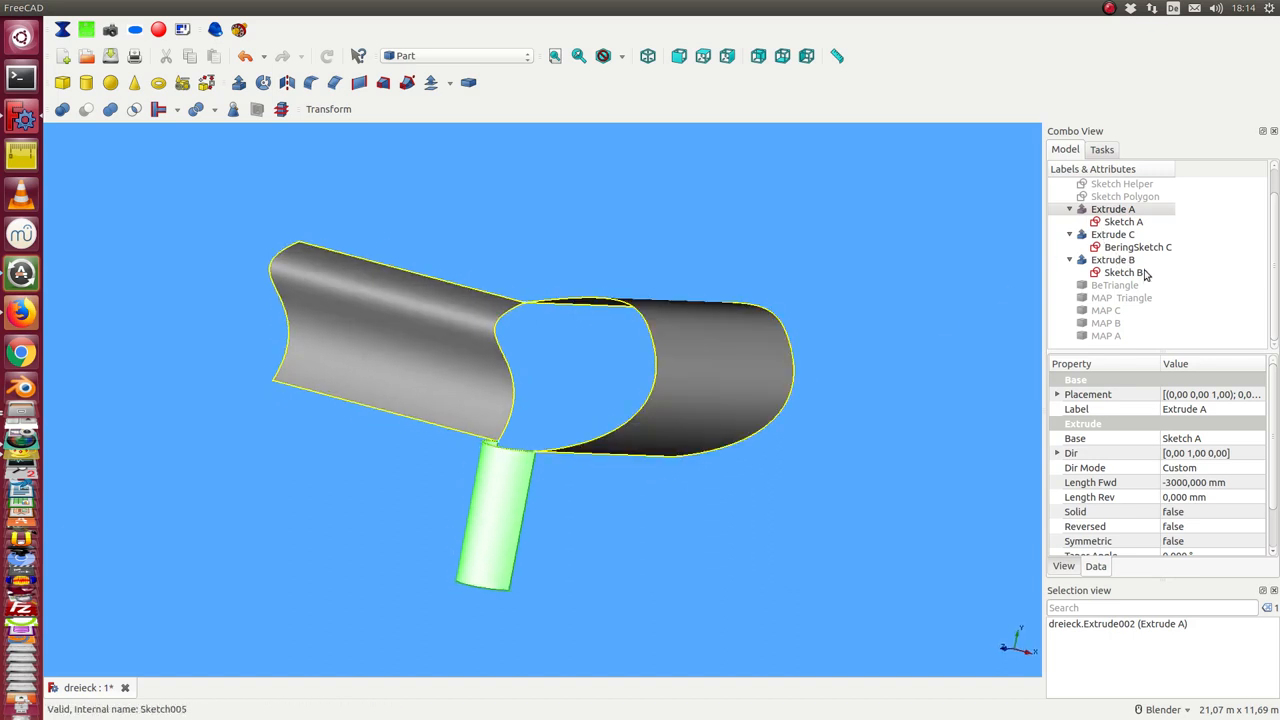
left_click(1112, 210)
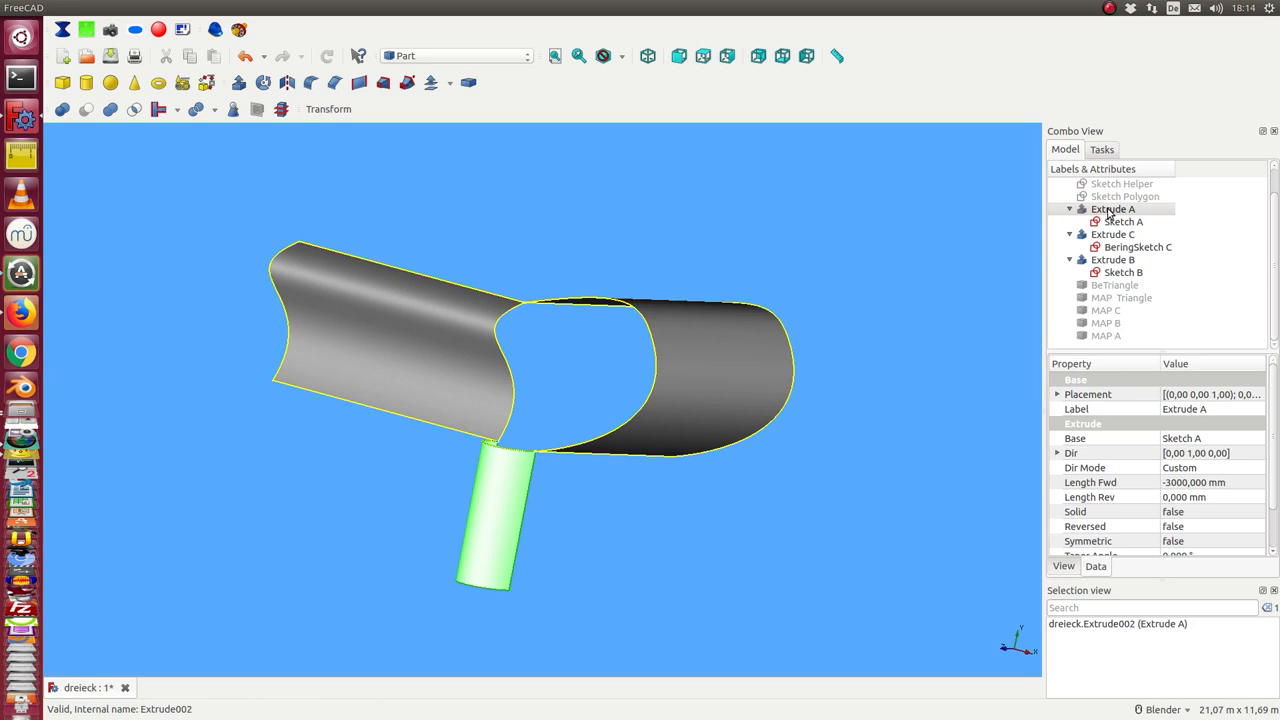
left_click(1112, 260)
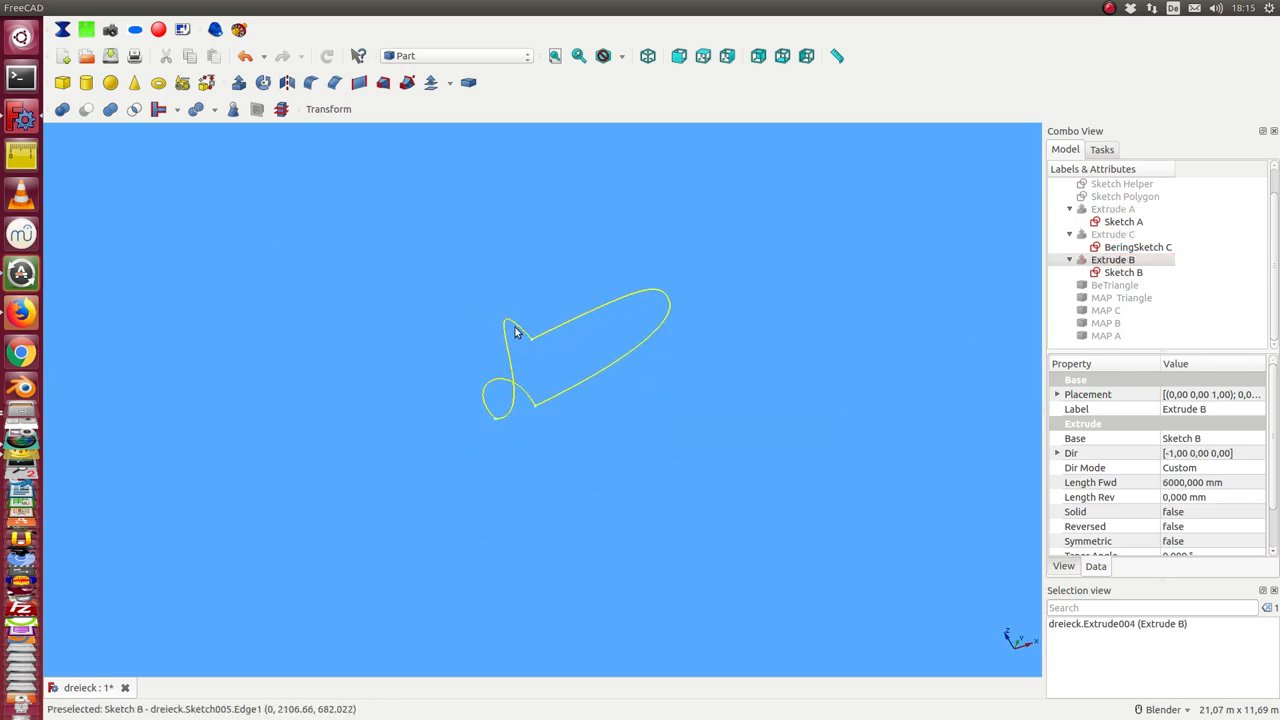
mouse_move(488, 456)
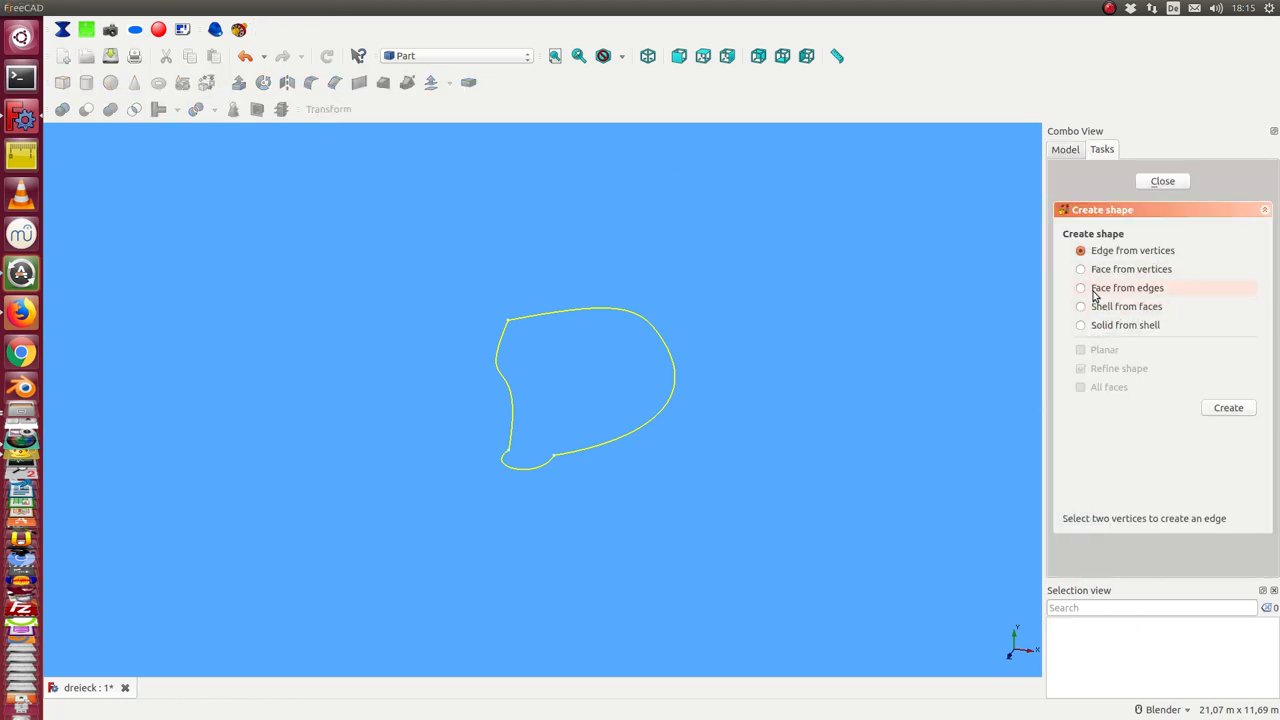
Create a face from the three sketch edges with Part Create shape's Face from edges
left_click(1080, 288)
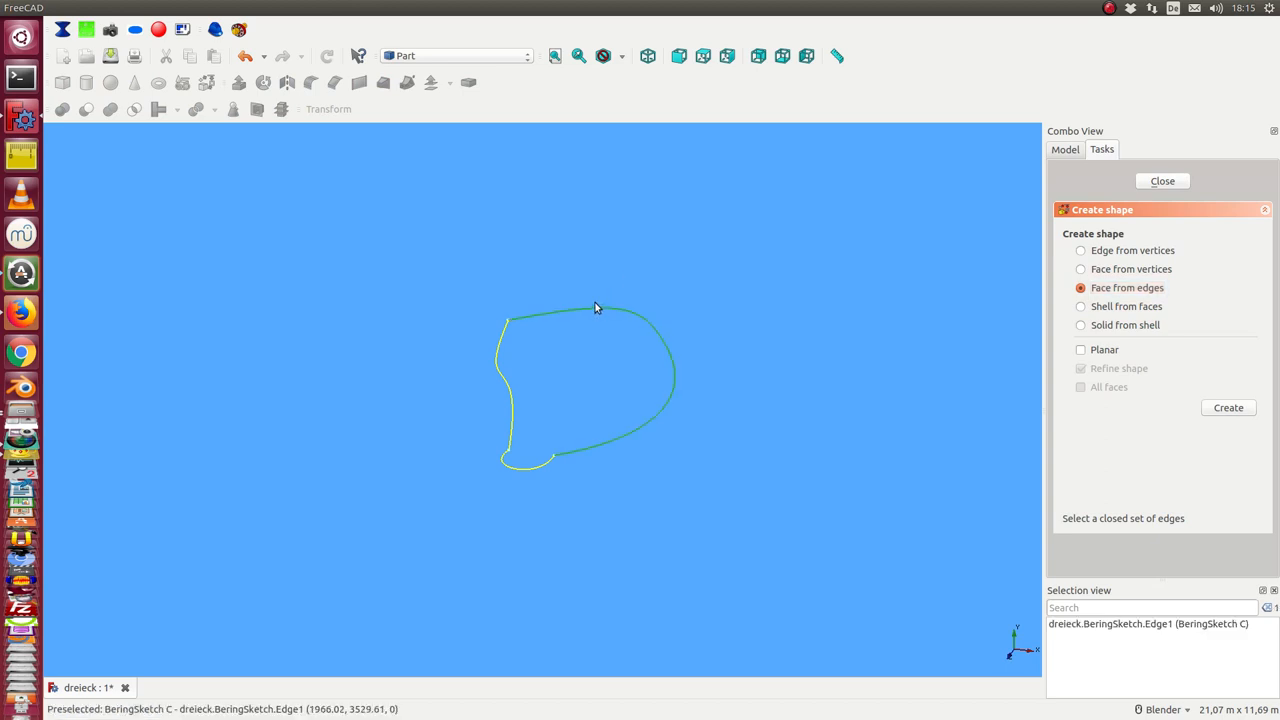
mouse_move(504, 380)
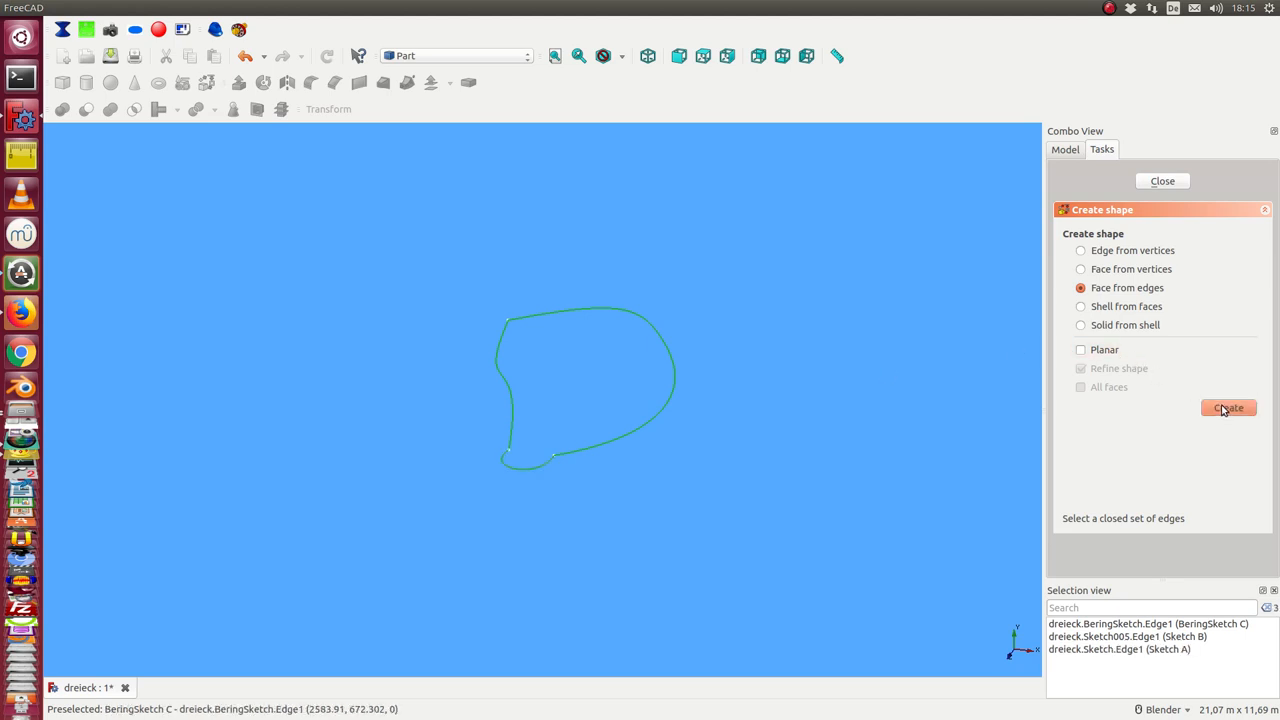
left_click(1228, 408)
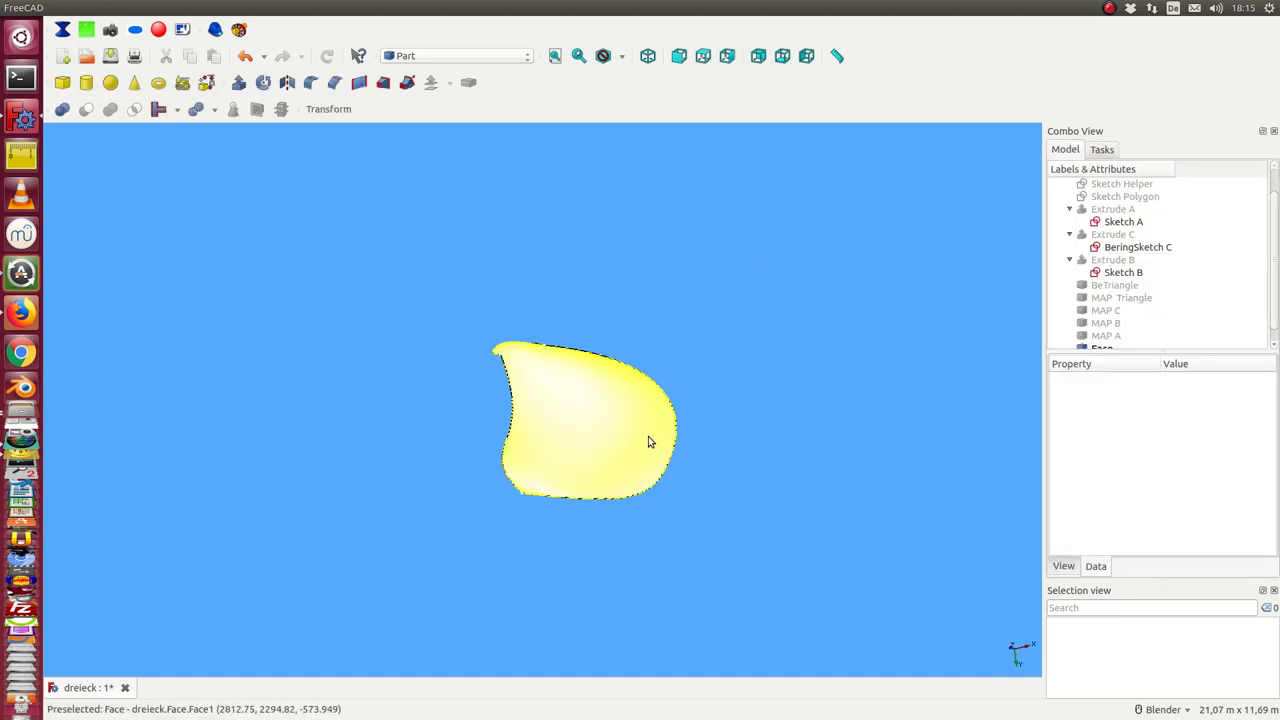
Switch to the Nurbs workbench and show the face's B-spline poles and geometry info
left_click_drag(648, 442, 772, 364)
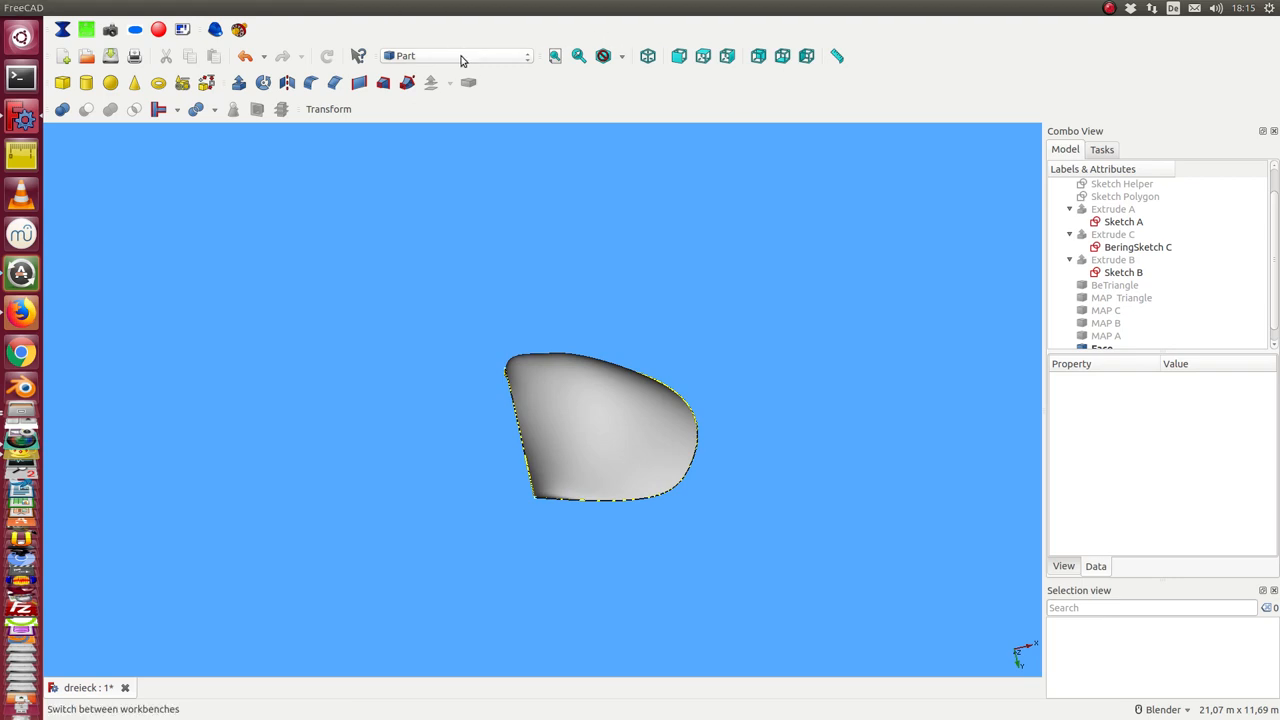
left_click(456, 56)
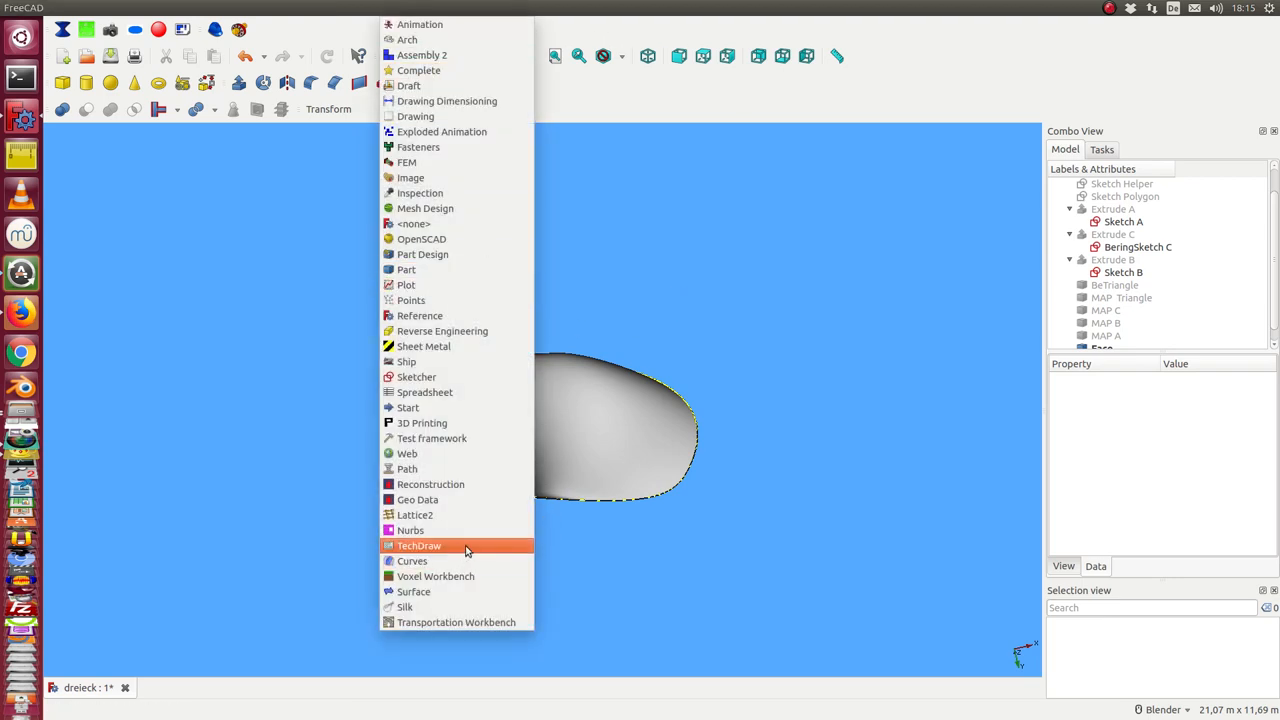
left_click(410, 530)
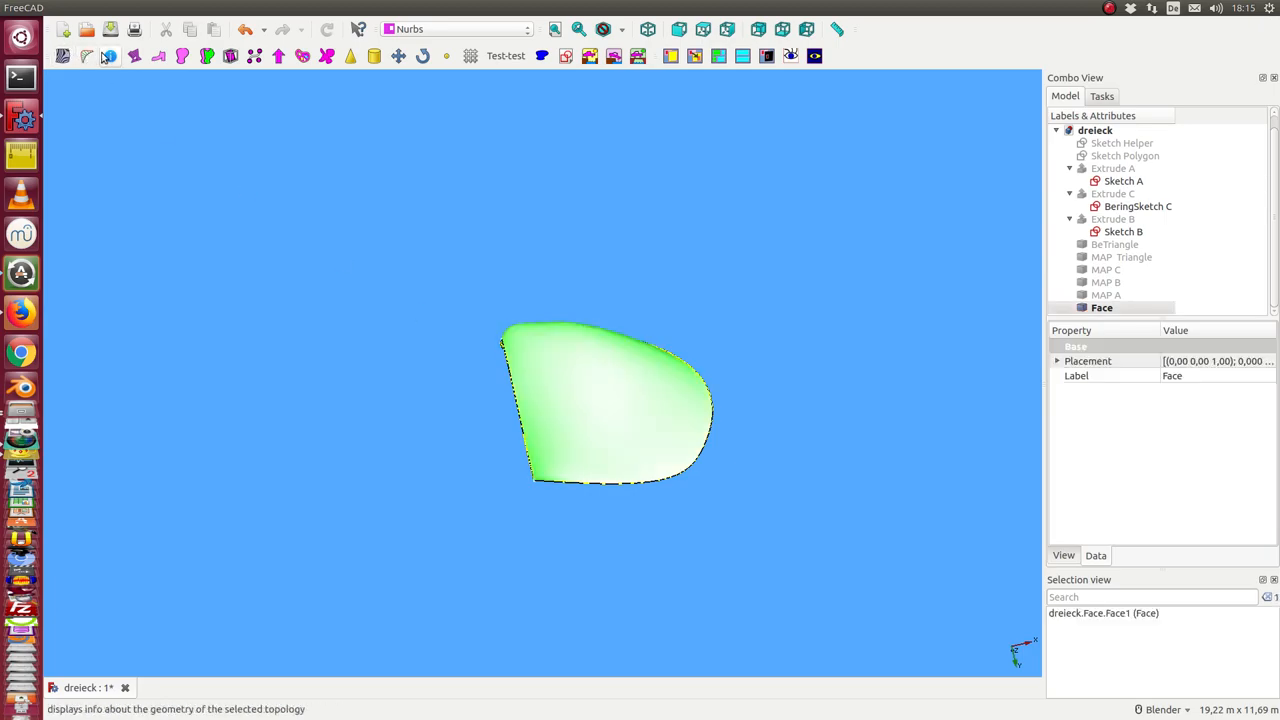
left_click(110, 56)
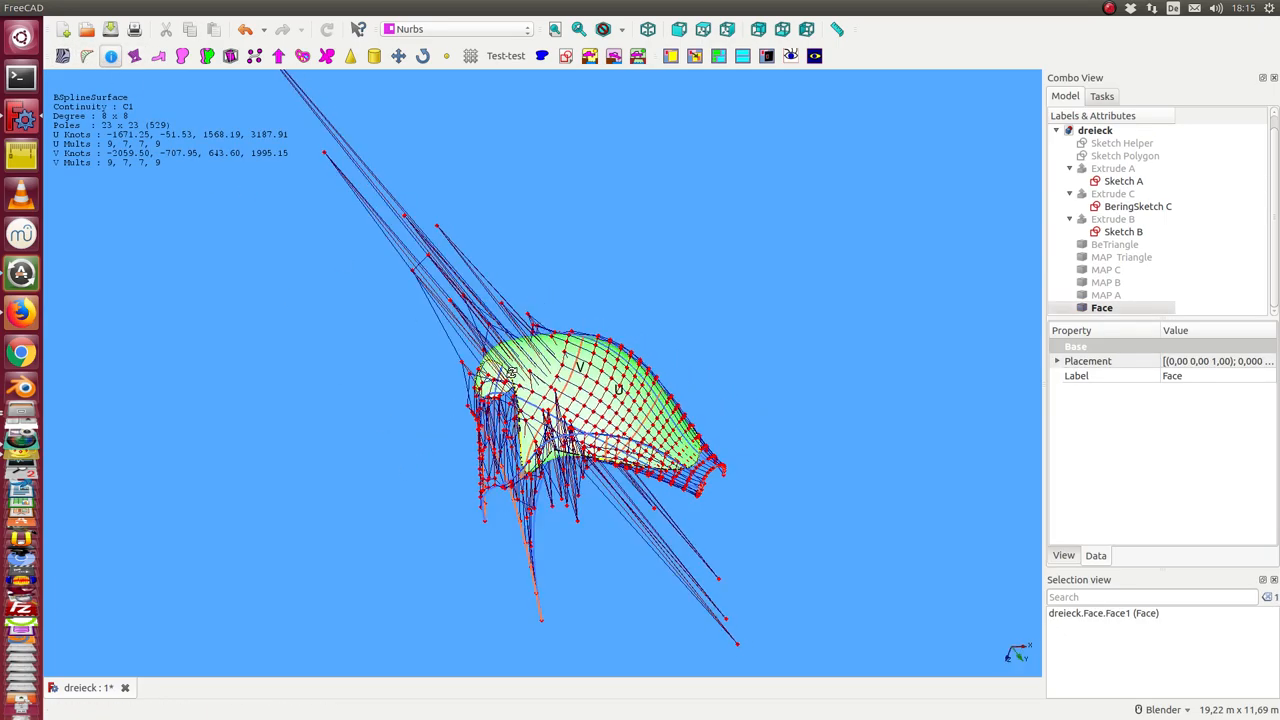
scroll("up", 3)
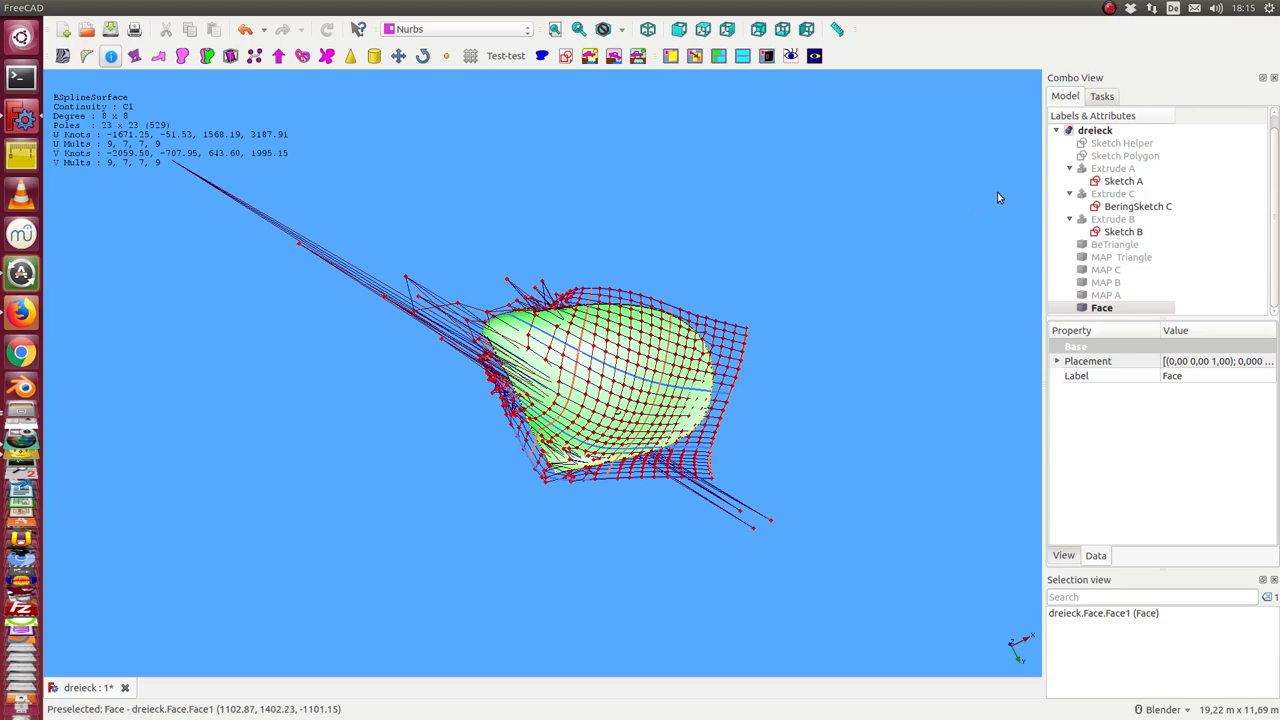
Make Extrude C and the remaining extruded tubes visible again around the face
left_click(1112, 192)
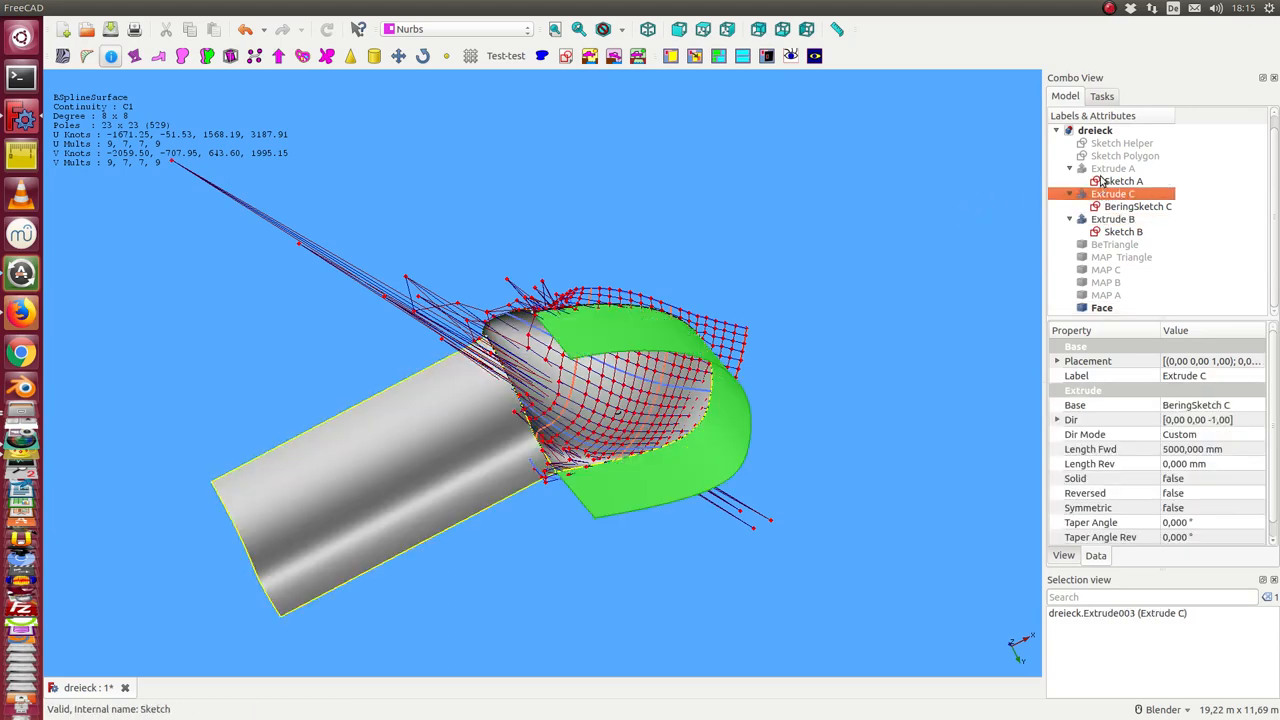
left_click(1112, 168)
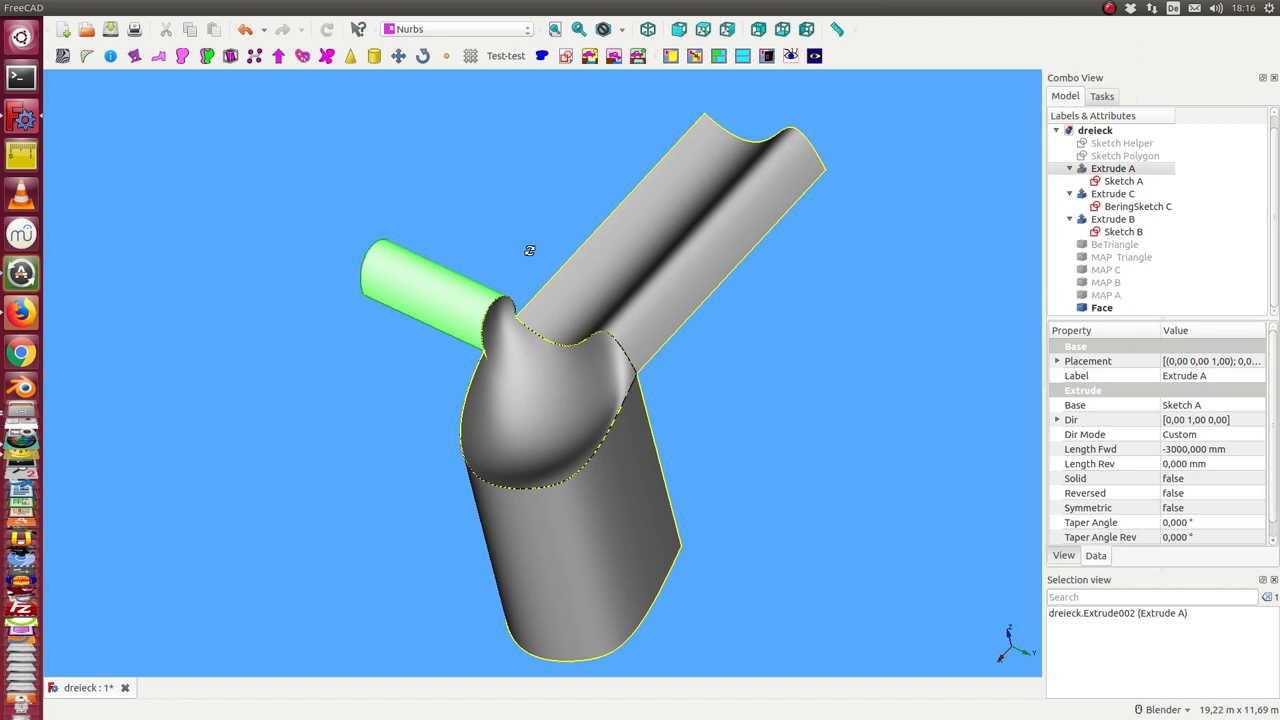
mouse_move(938, 214)
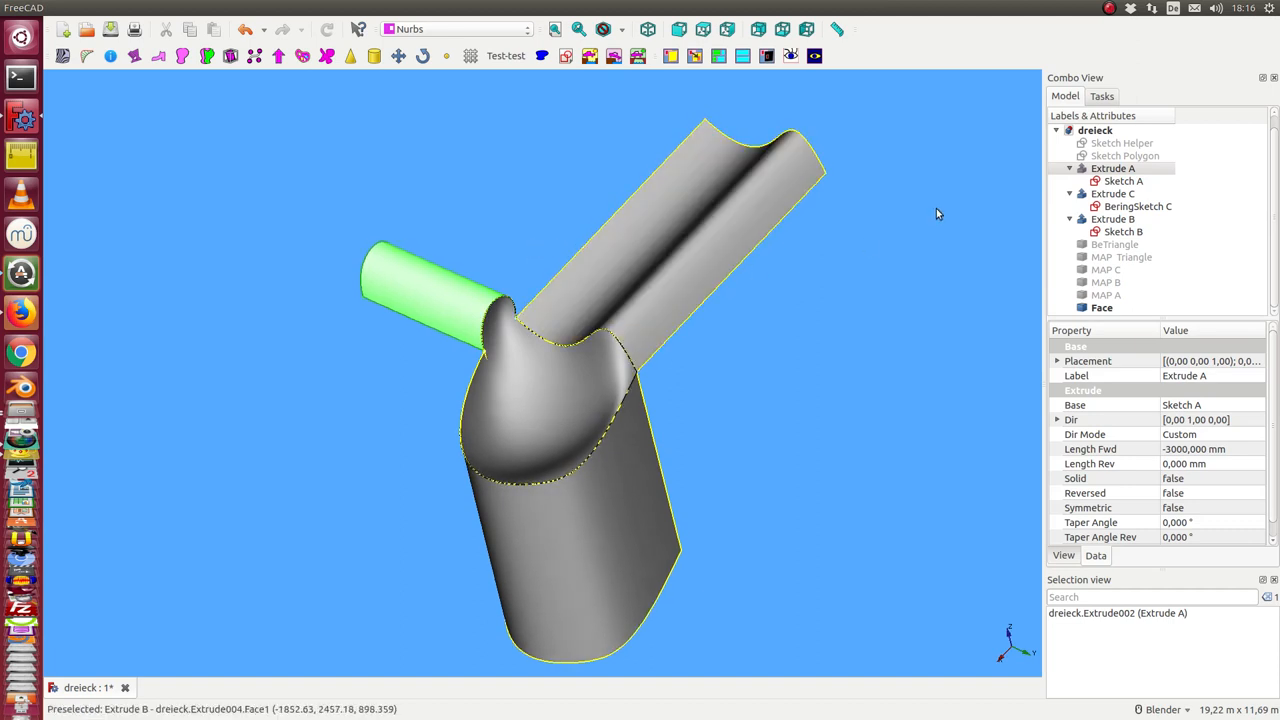
mouse_move(532, 384)
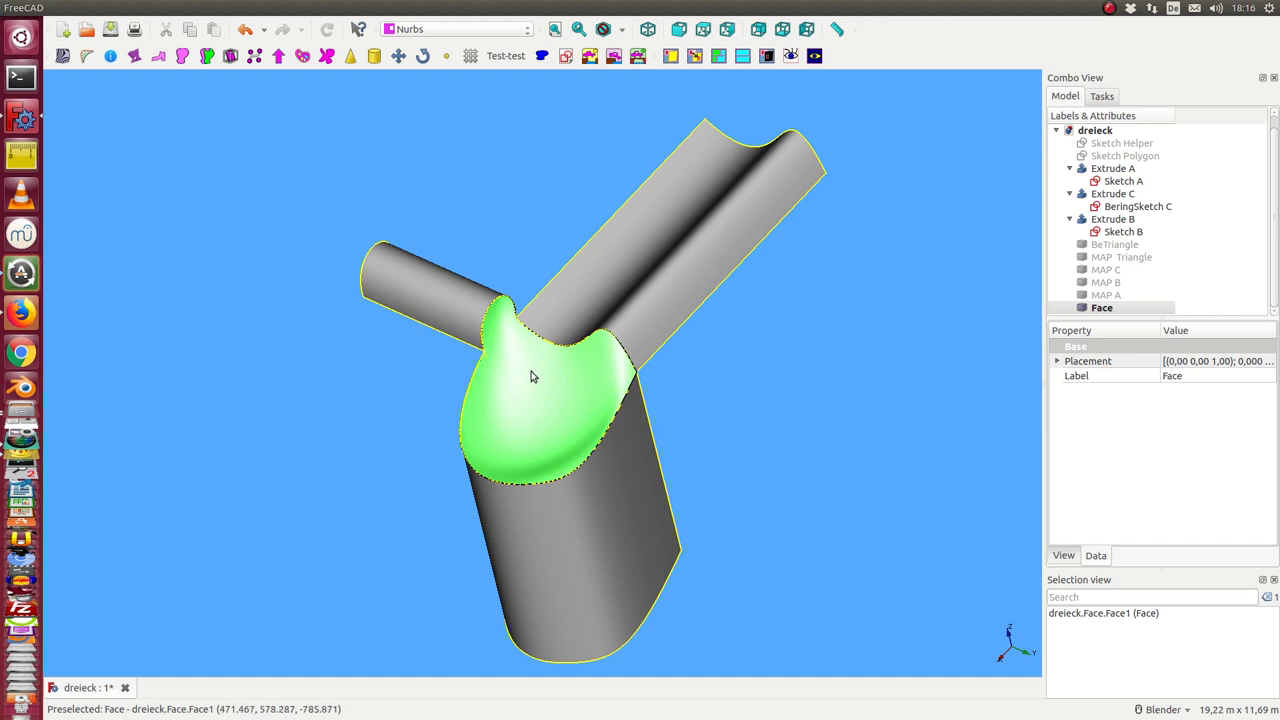
mouse_move(444, 380)
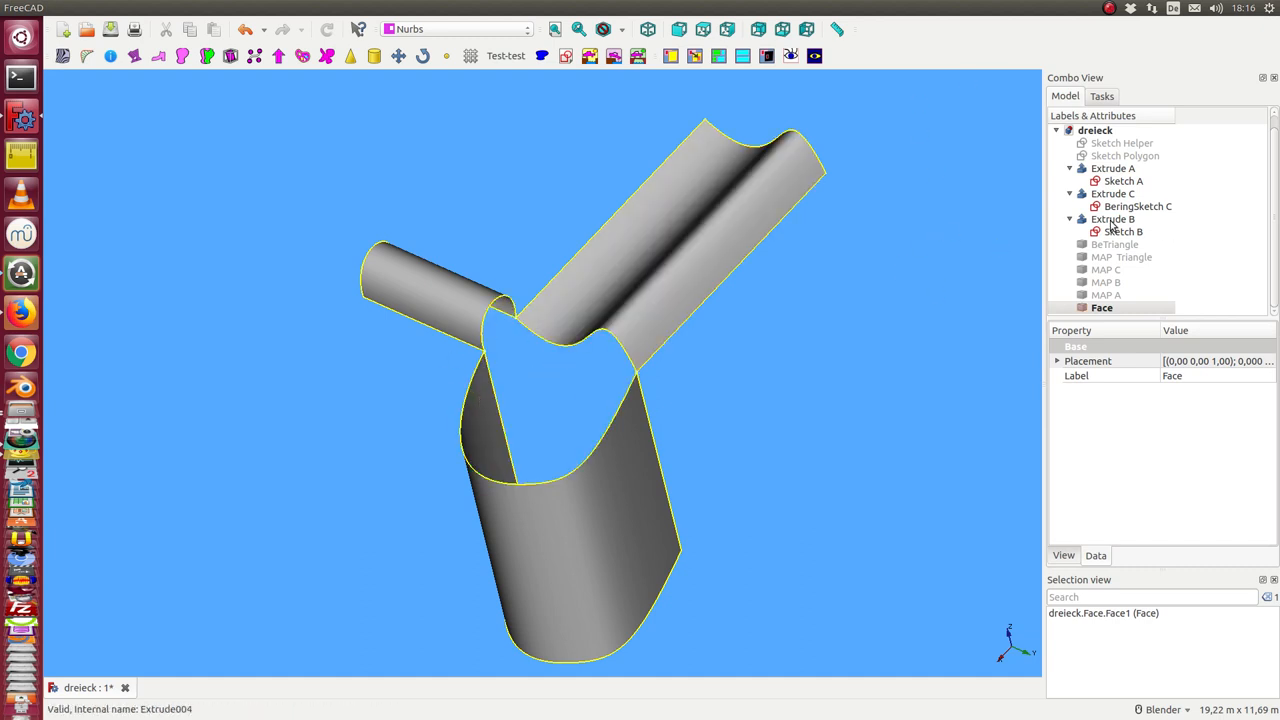
Hide the tubes and create a Bezier triangle on Sketch A, B and C
left_click(1112, 168)
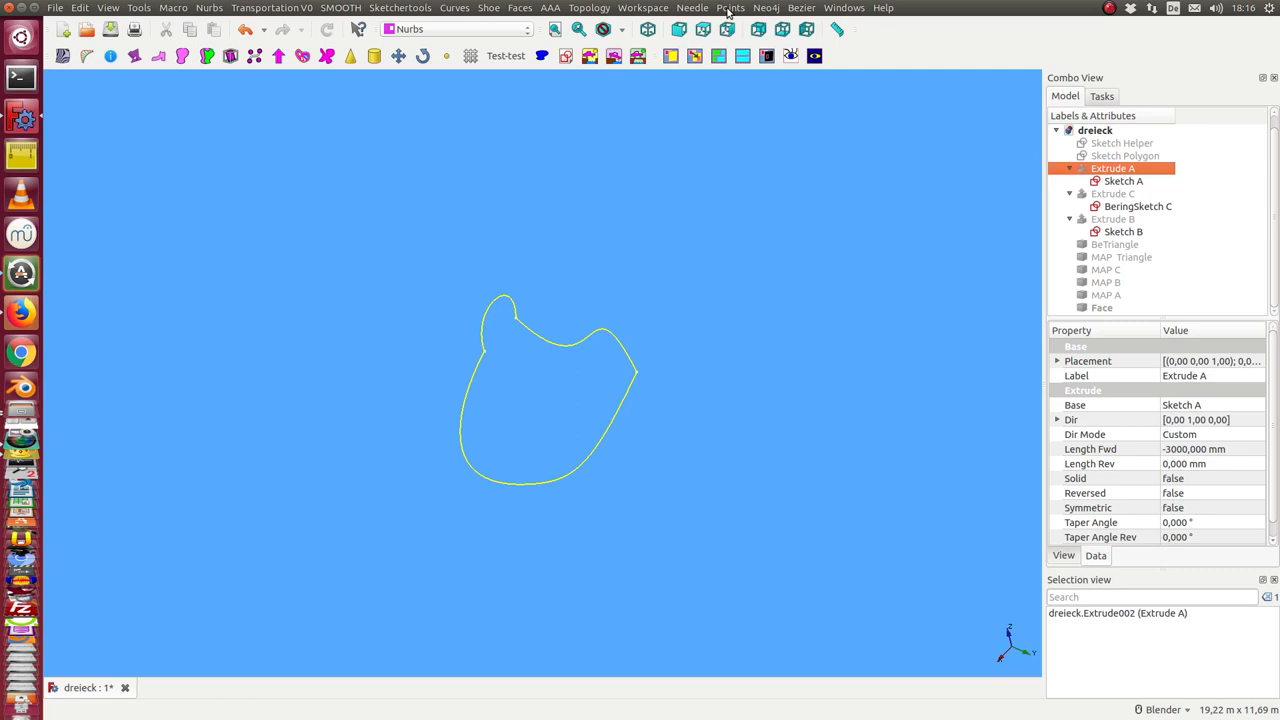
left_click(800, 8)
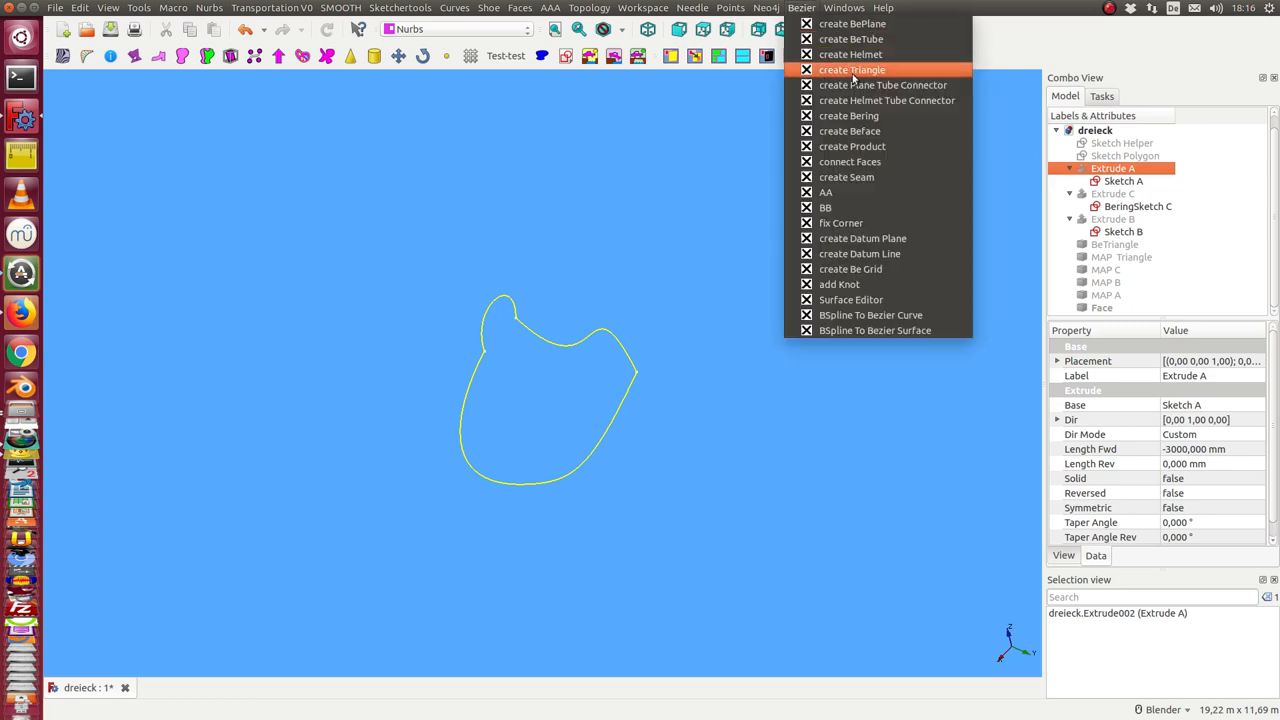
left_click(388, 256)
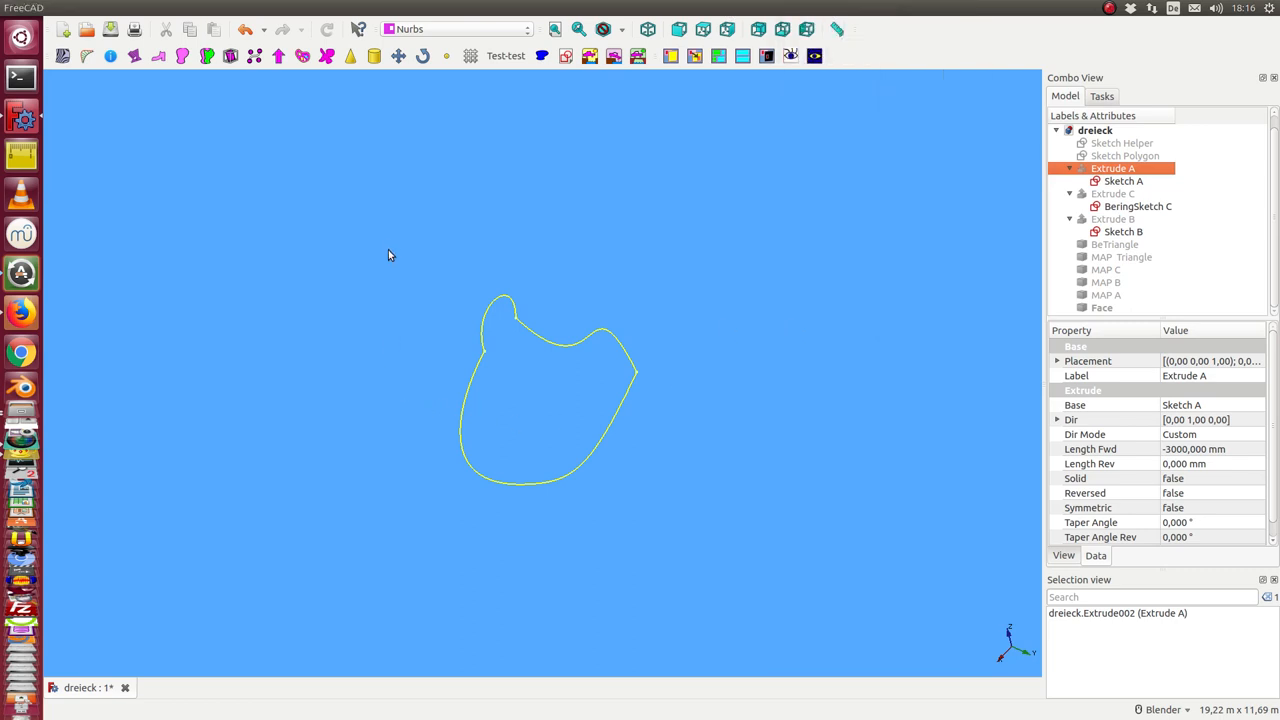
mouse_move(920, 228)
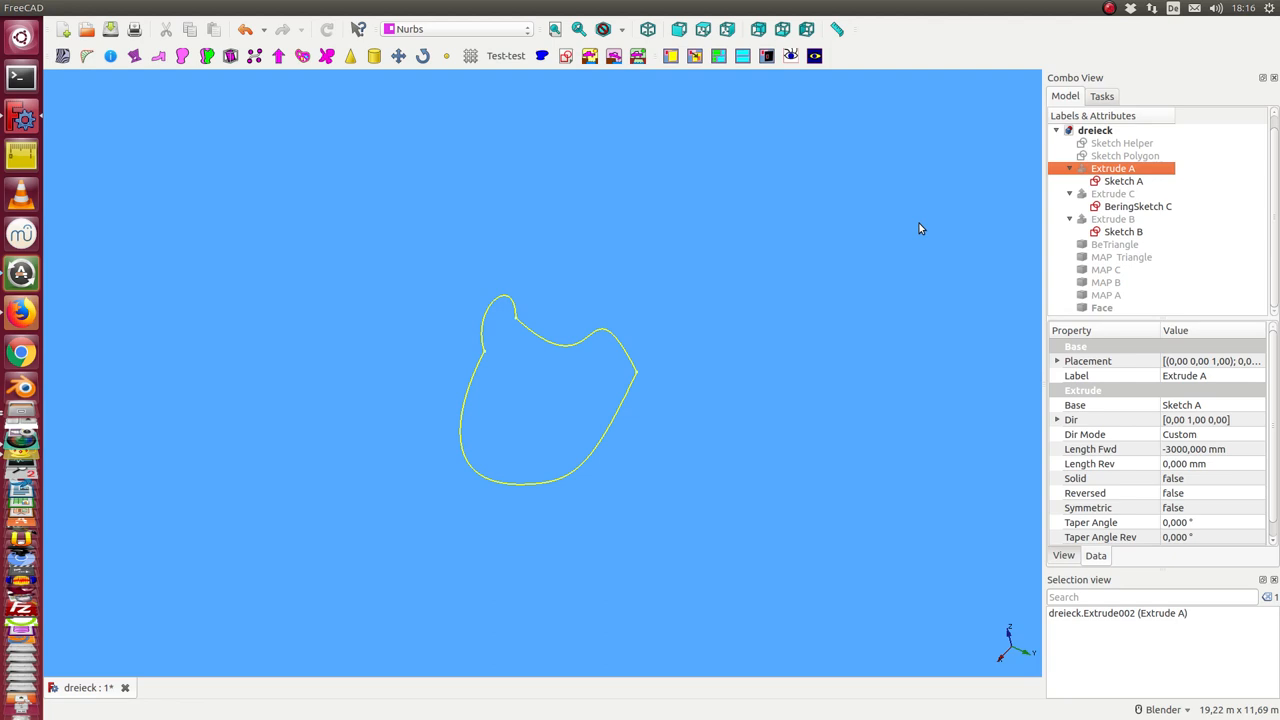
left_click(1124, 180)
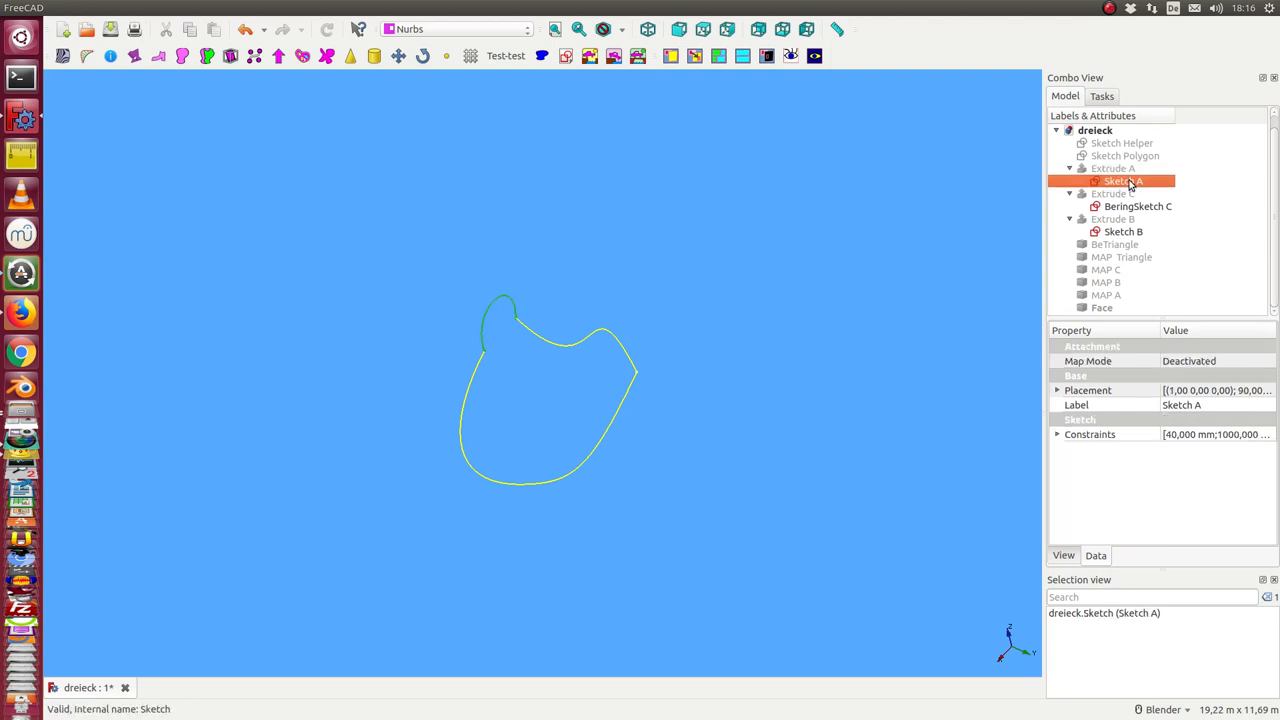
left_click(1124, 232)
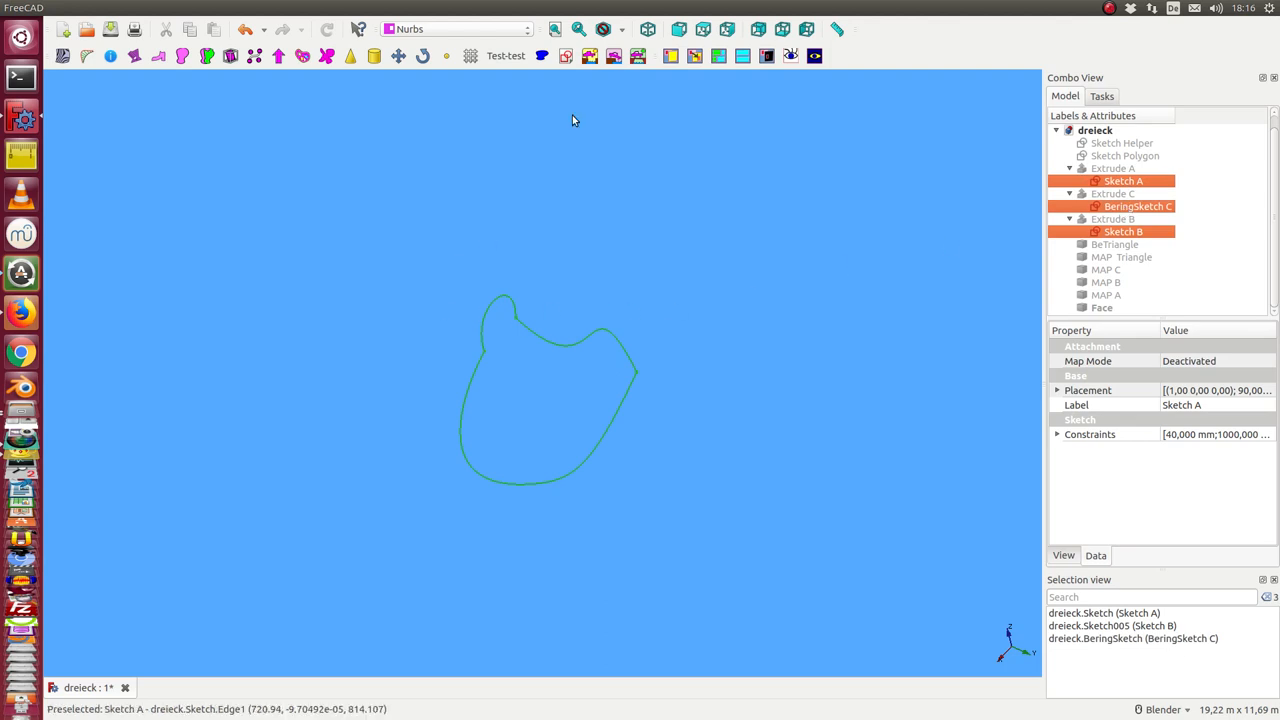
left_click(800, 8)
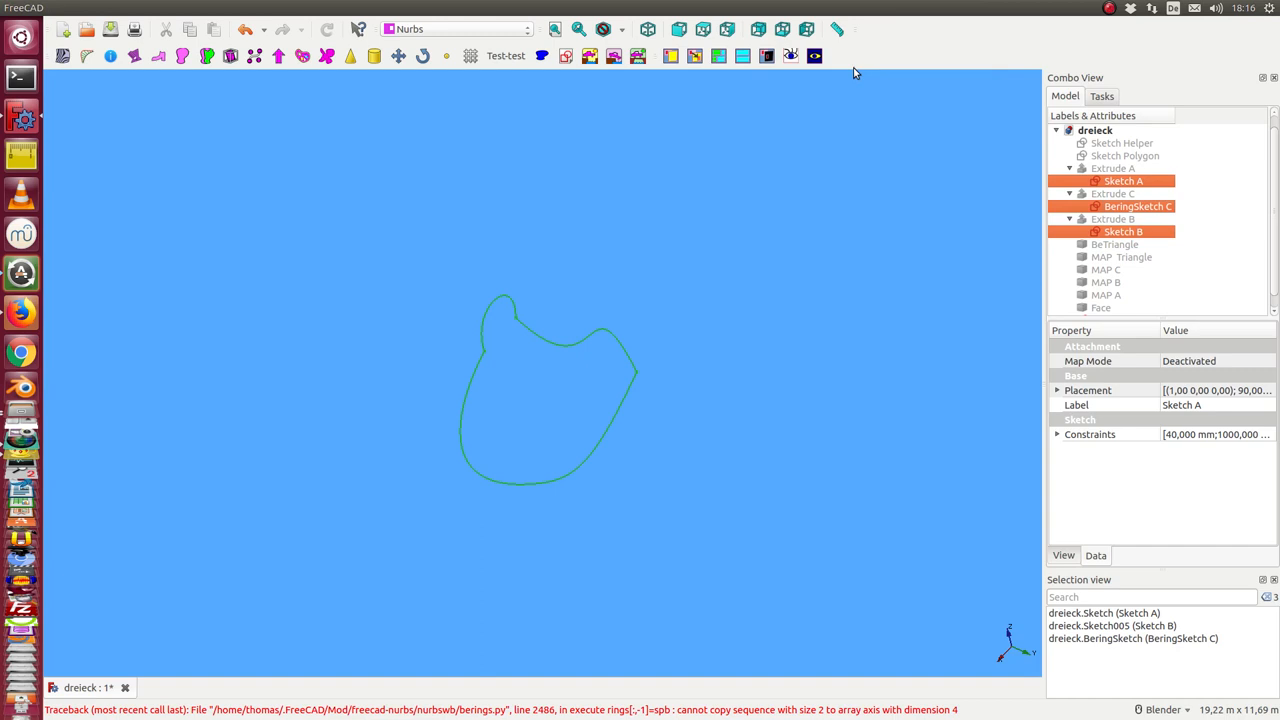
mouse_move(844, 184)
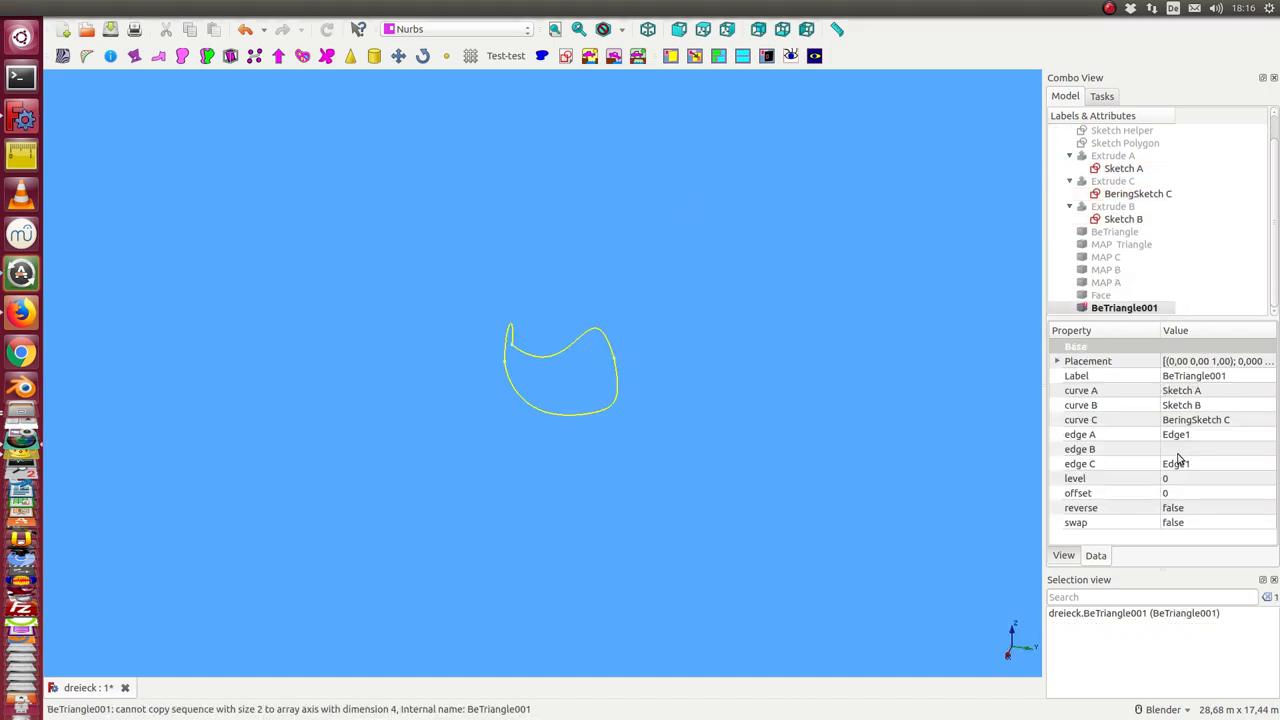
Set BeTriangle001 edge B to Edge1 and show the Extrude A tube again
left_click(1080, 448)
type("Edge1")
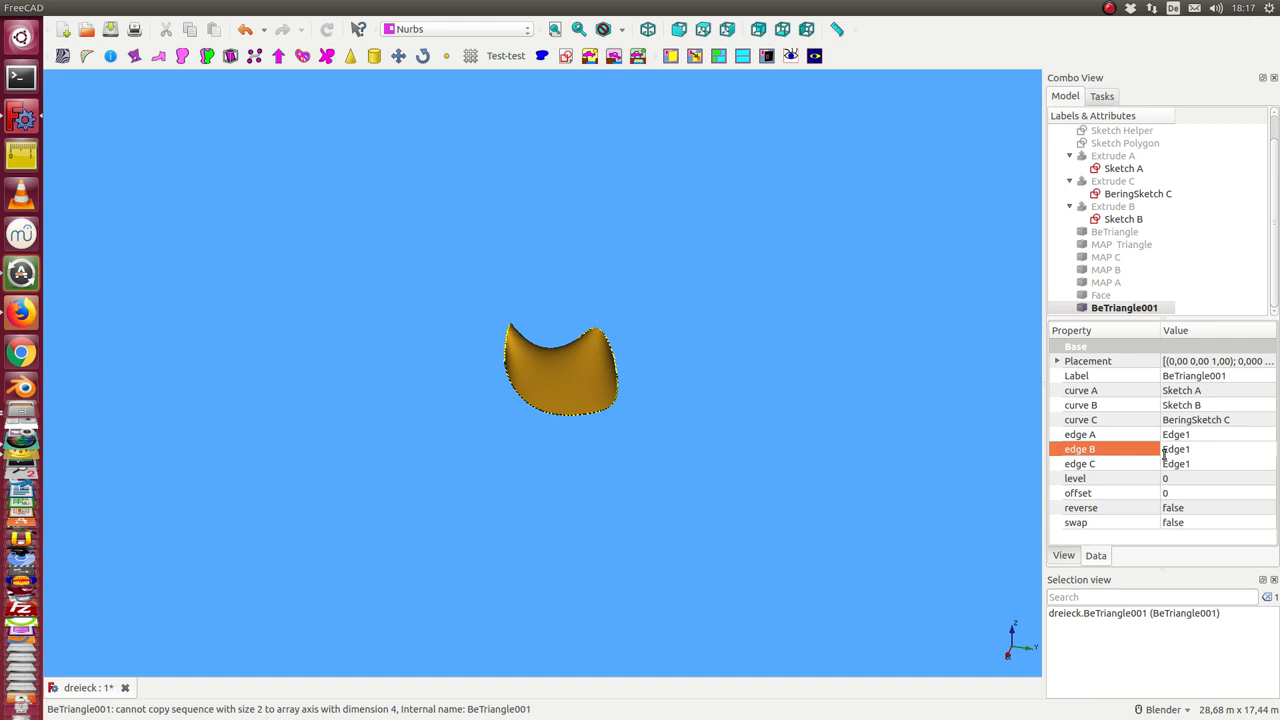
mouse_move(1204, 472)
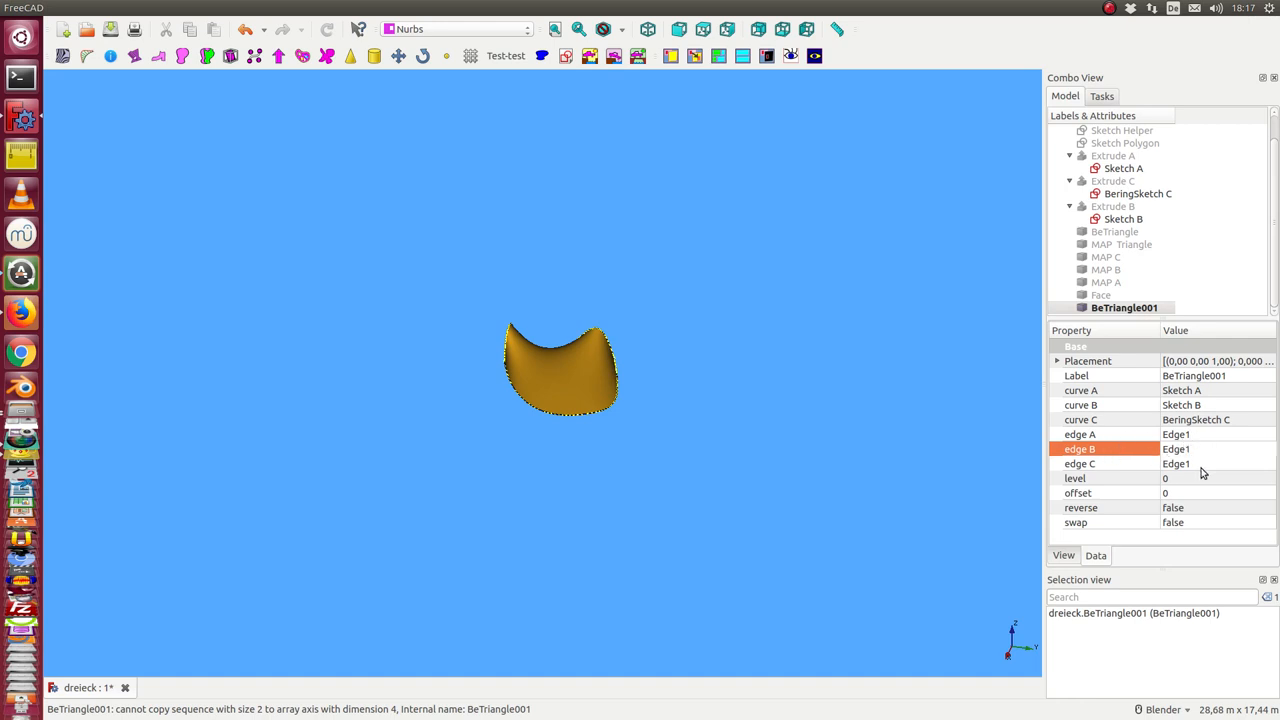
mouse_move(1016, 420)
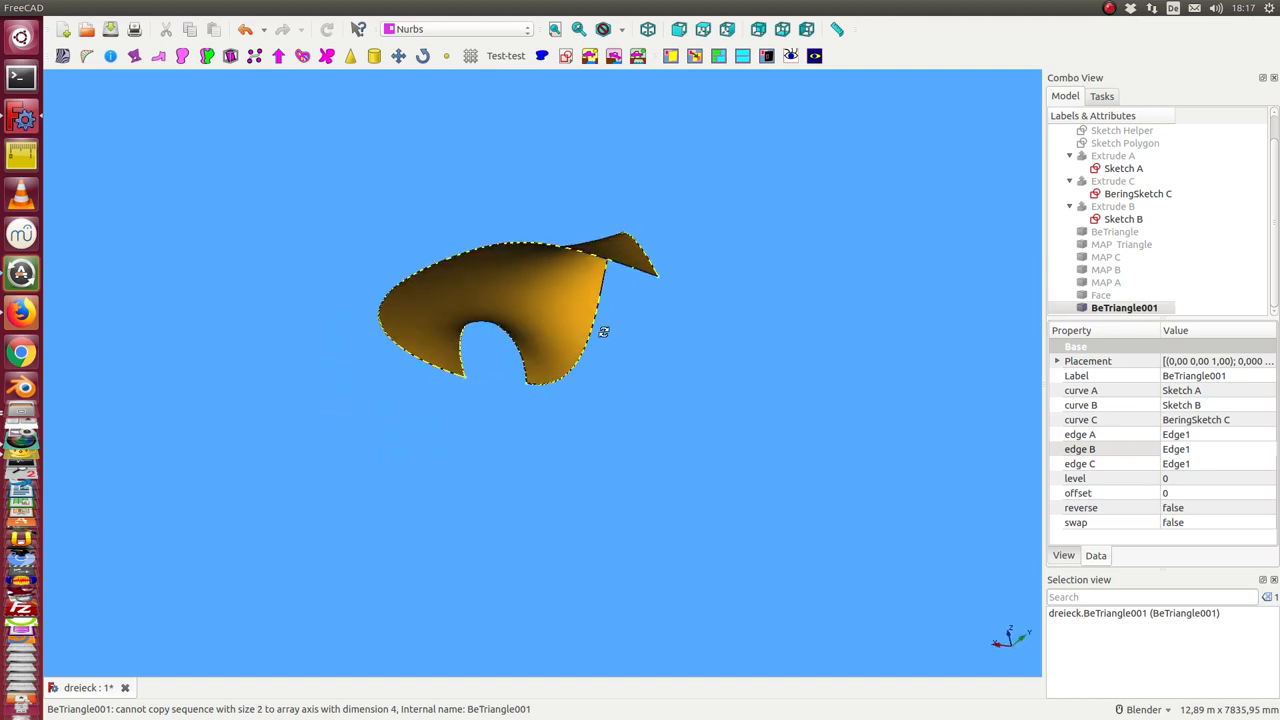
left_click(1122, 168)
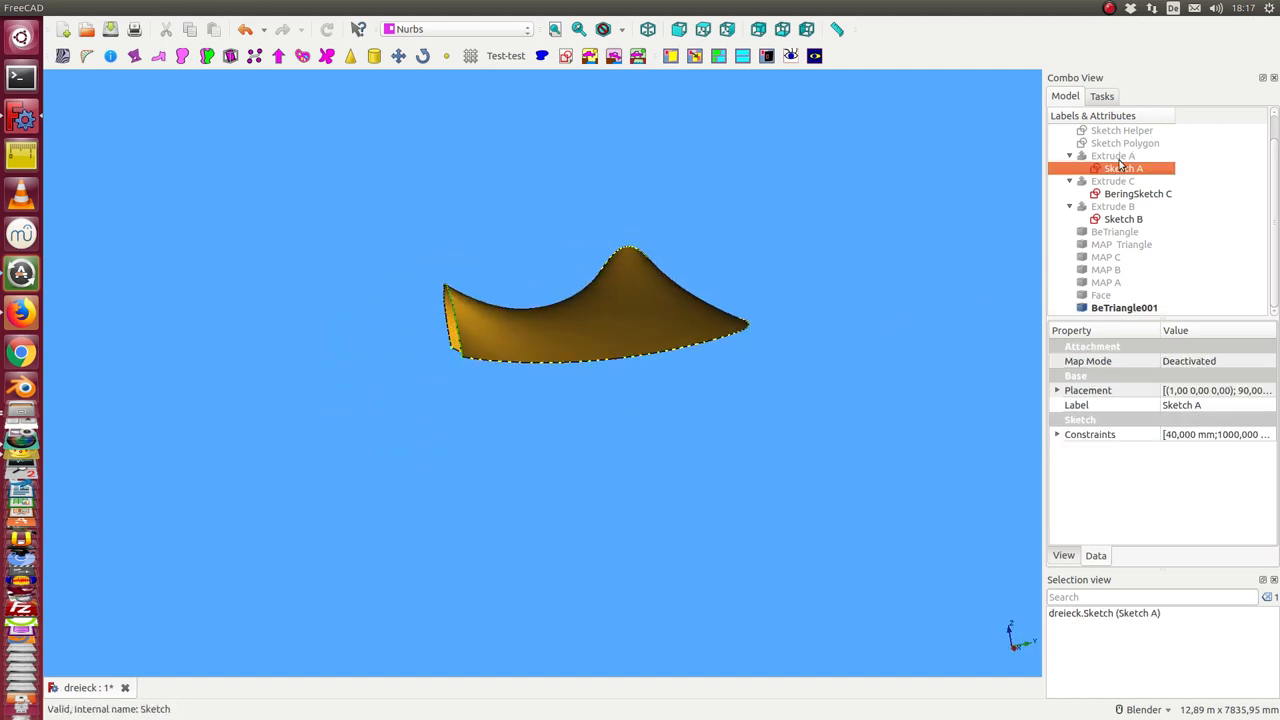
Show Extrude C and B, view all three tubes and select the BeTriangle001 face
left_click(1112, 180)
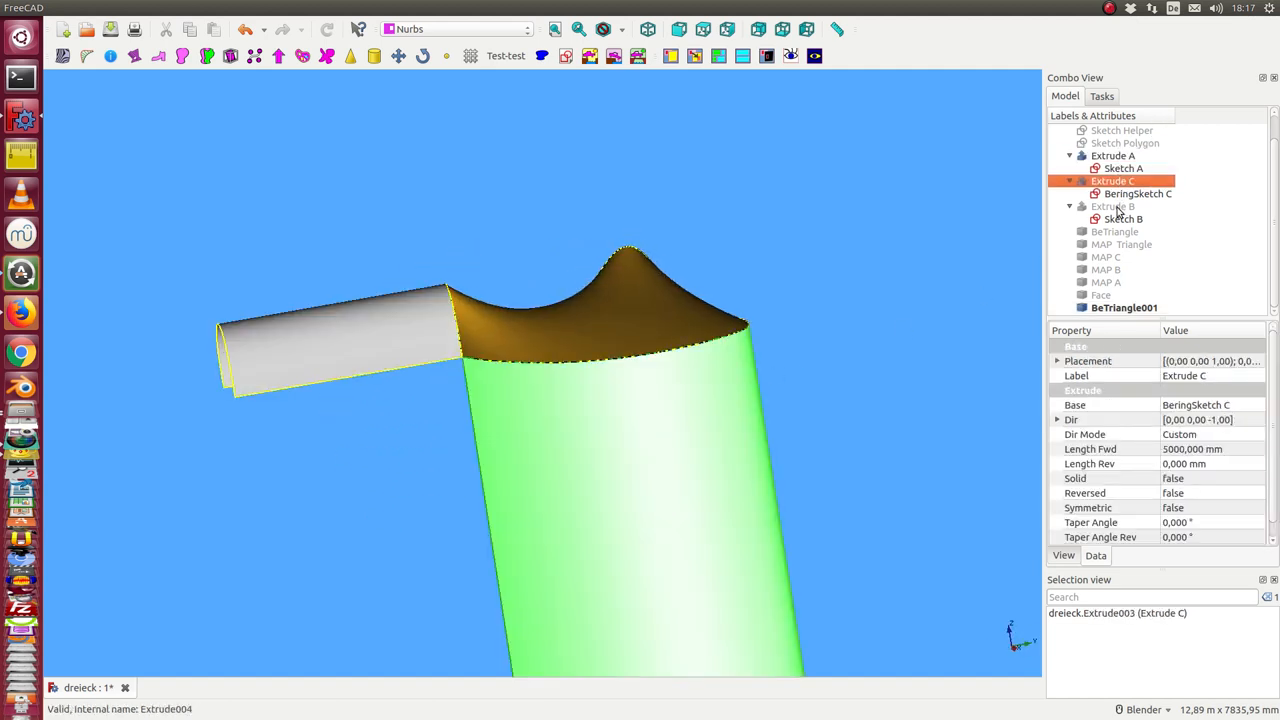
left_click(1112, 206)
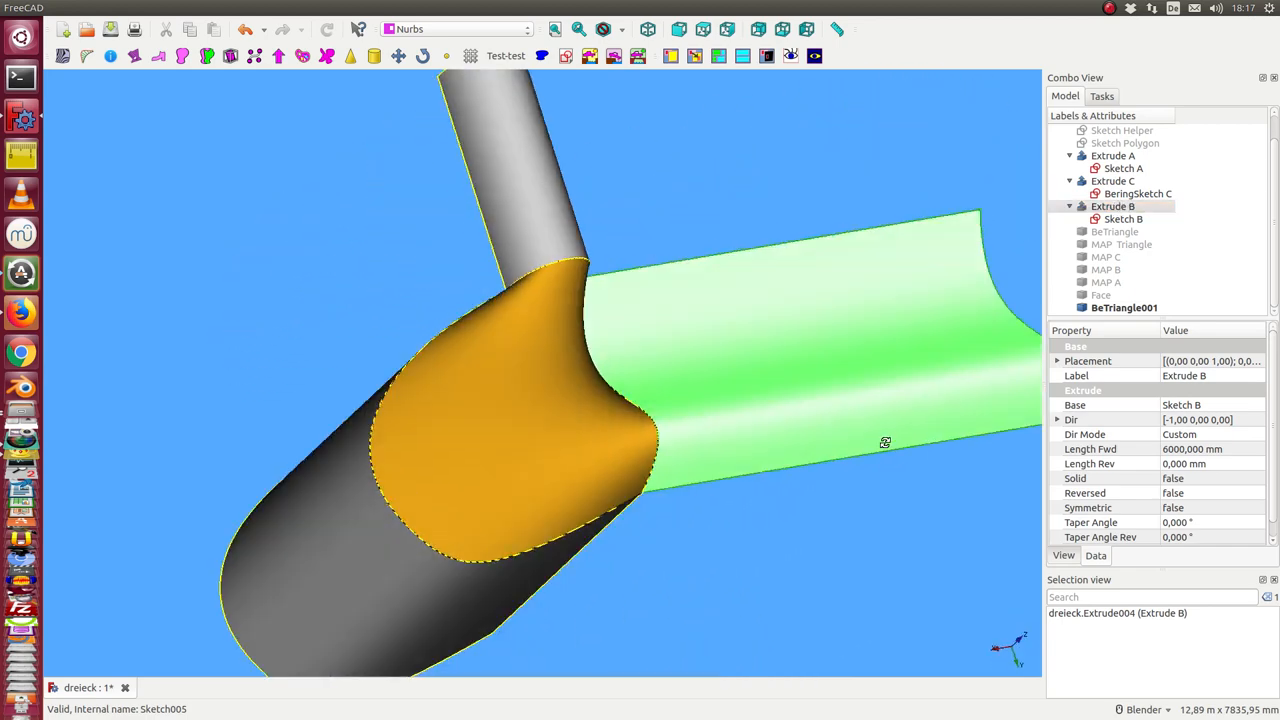
left_click_drag(884, 442, 516, 544)
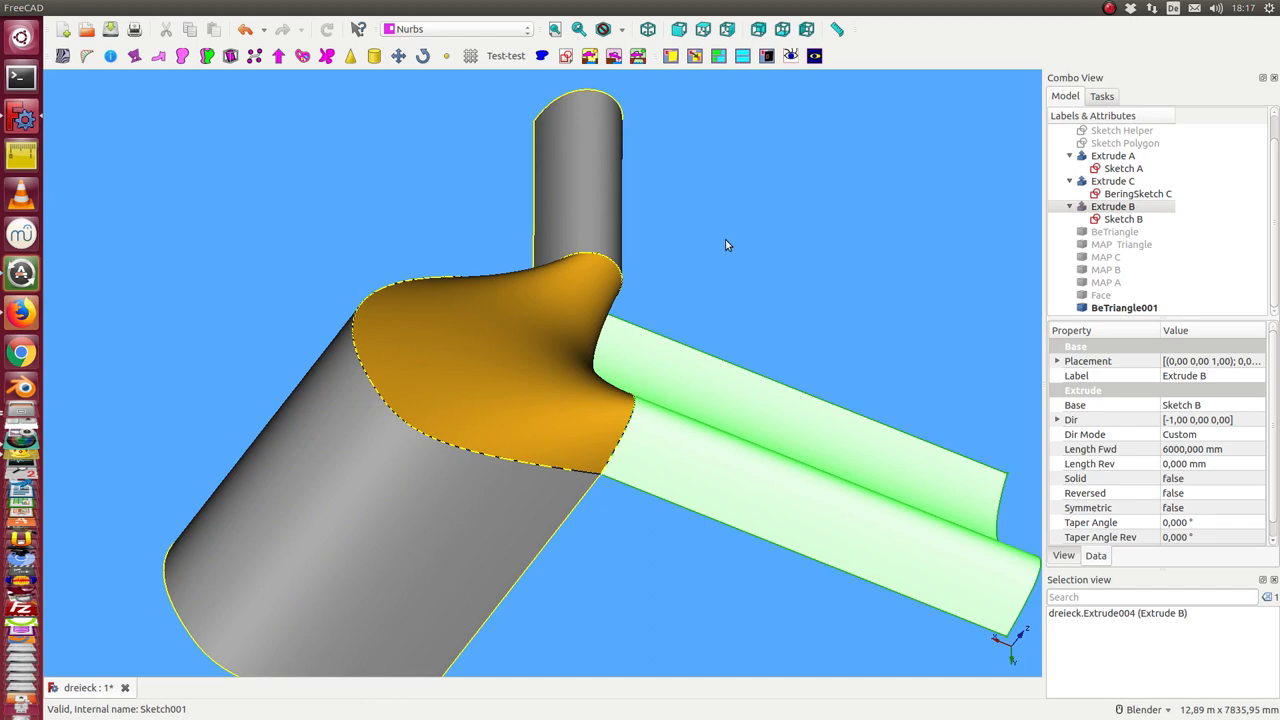
left_click(1124, 308)
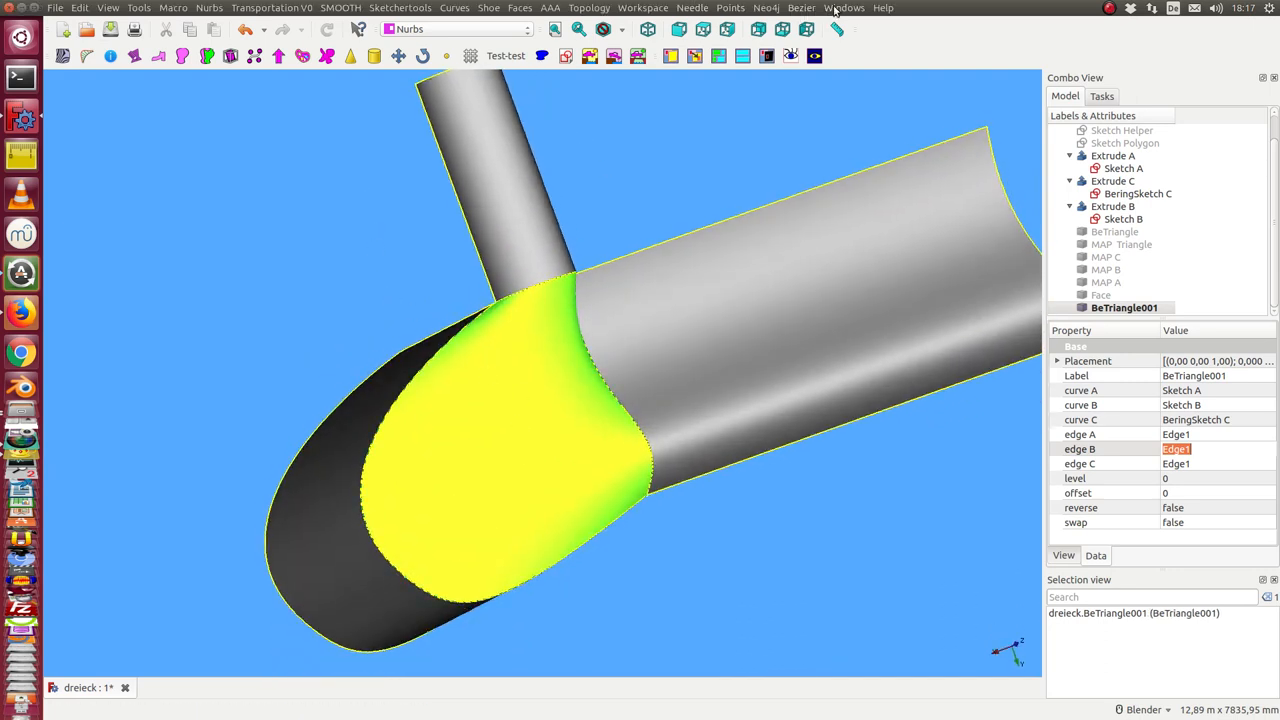
Add a knot to the triangle surface at a UV position set with the dials, producing result001
left_click(800, 8)
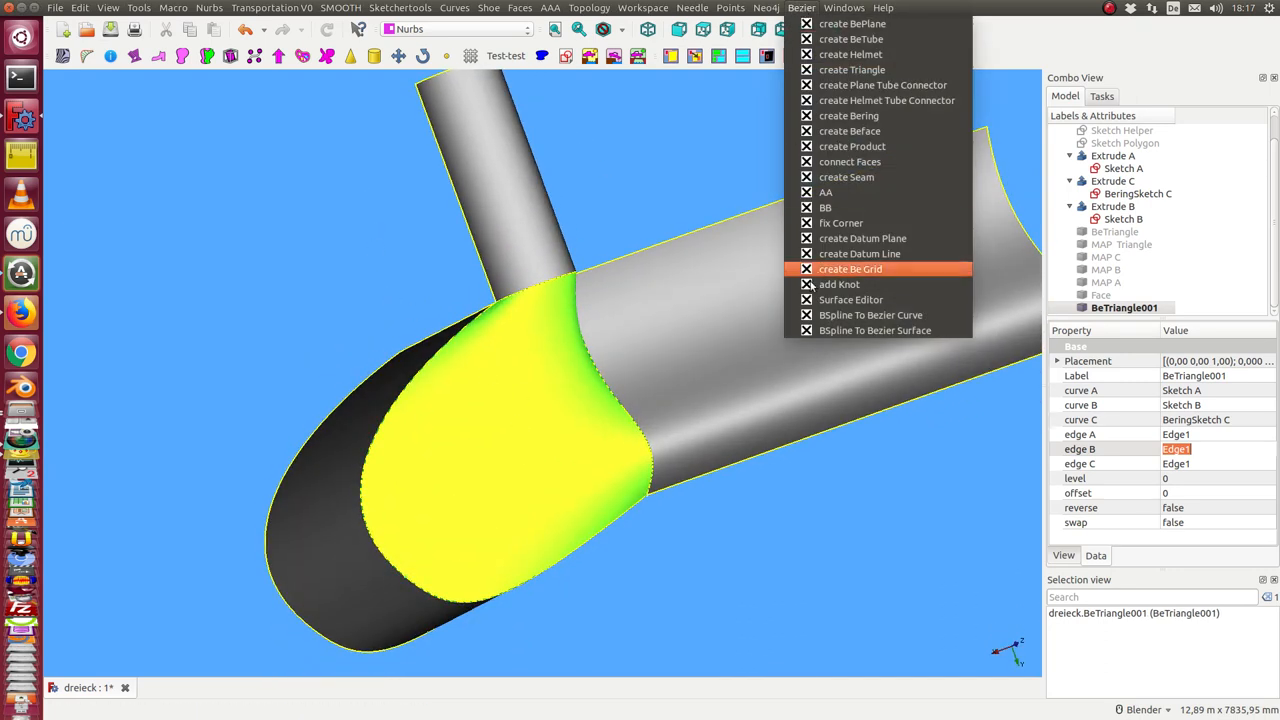
left_click(840, 284)
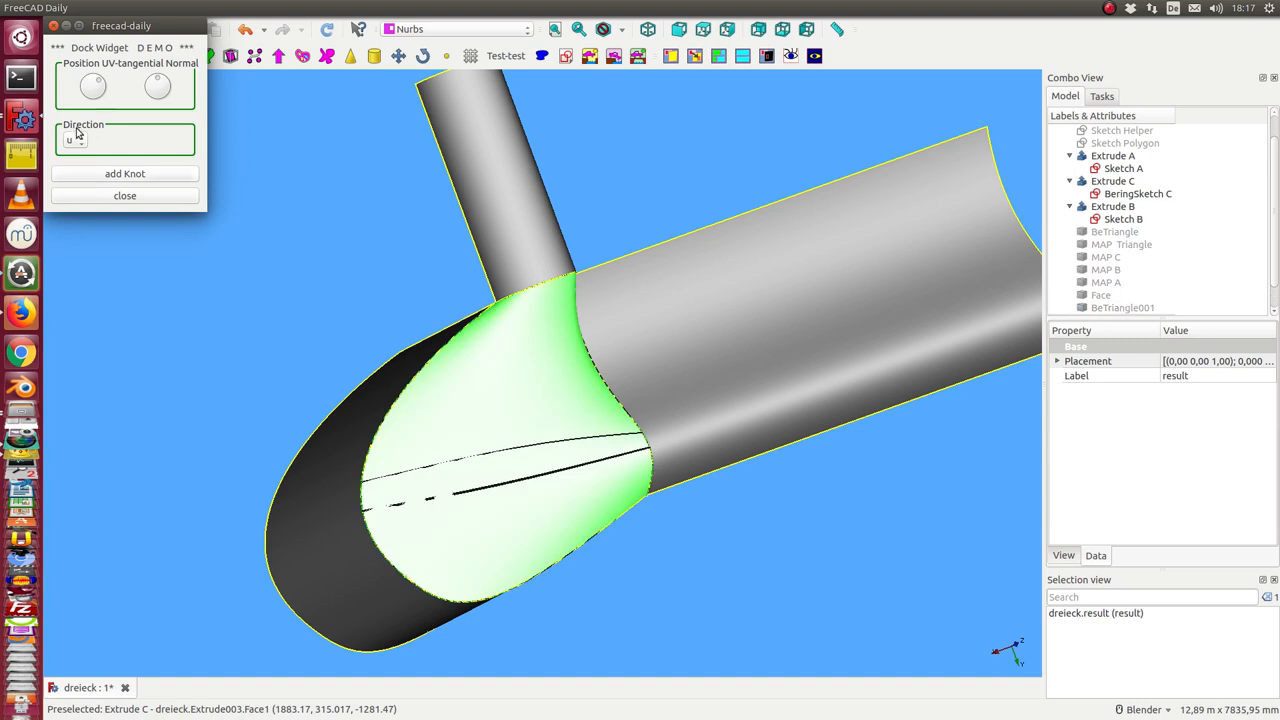
left_click(156, 88)
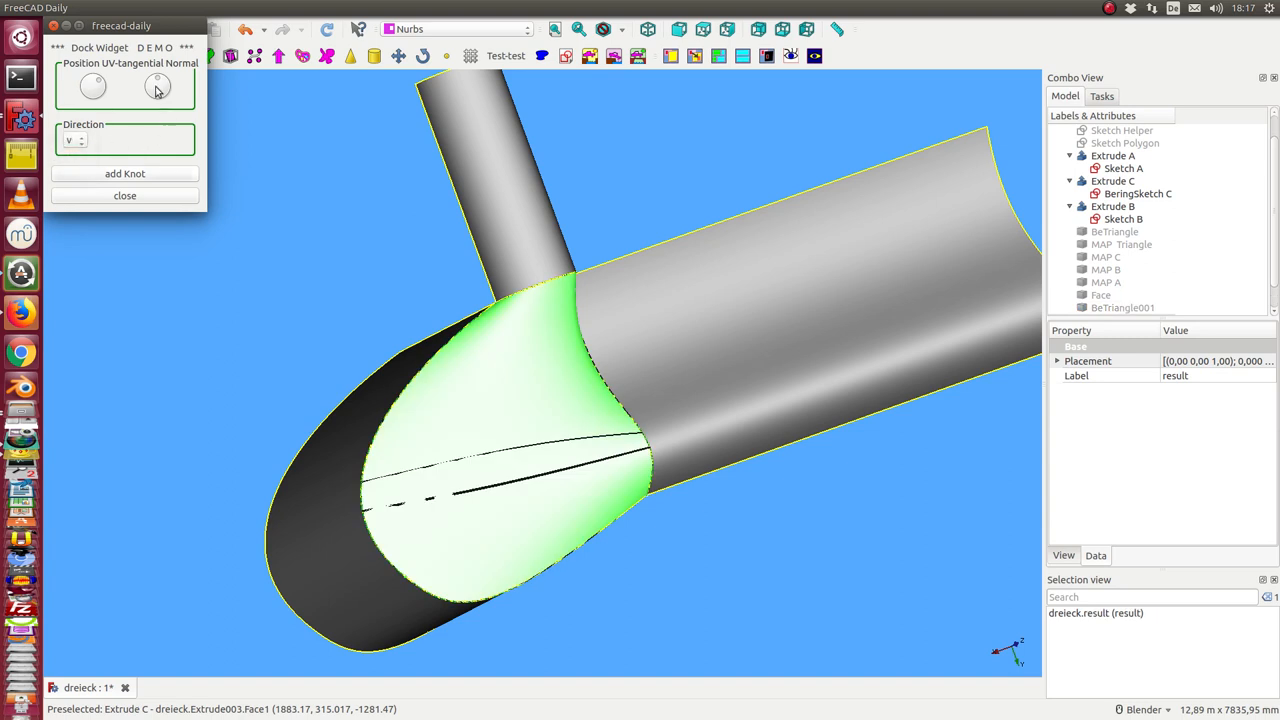
left_click(156, 86)
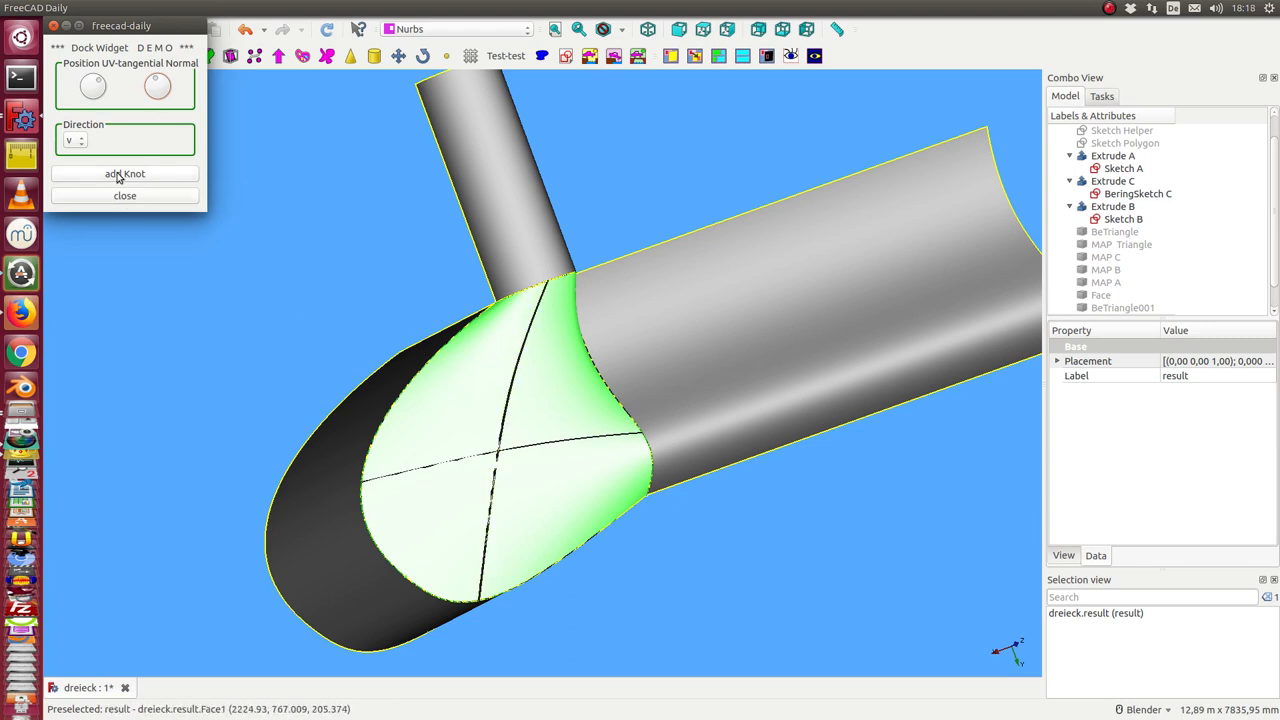
left_click(124, 172)
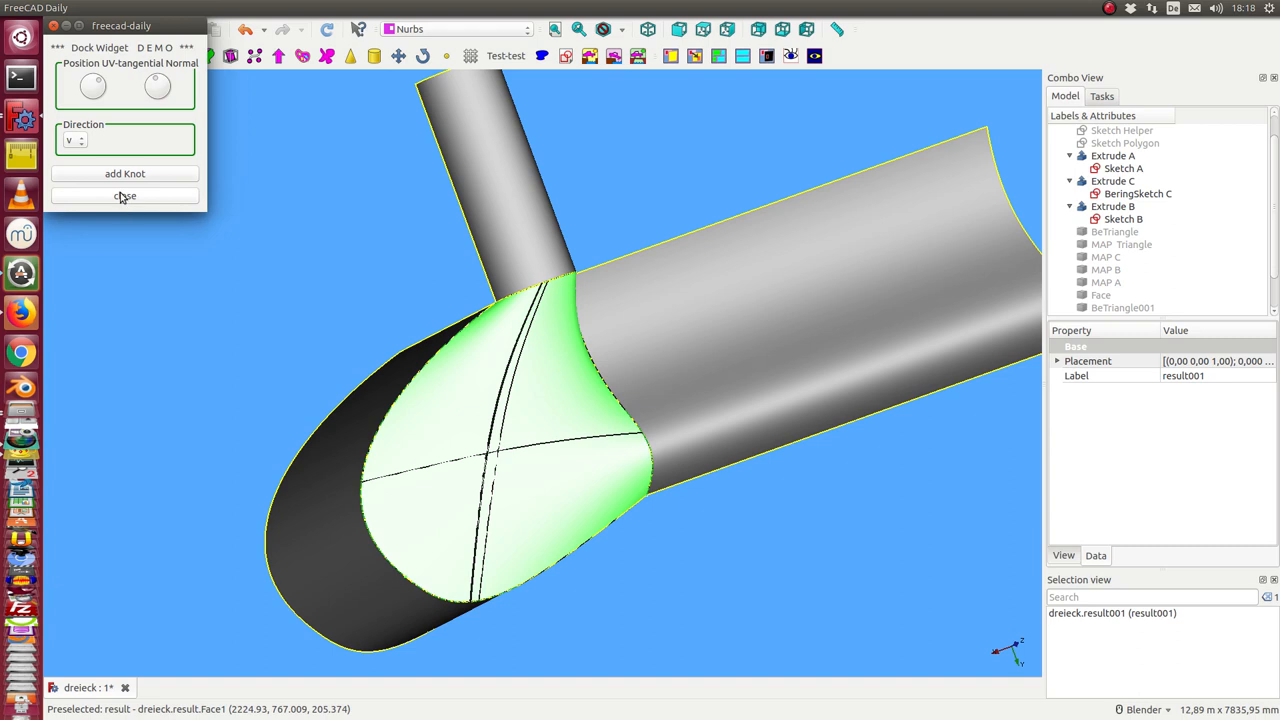
left_click(124, 196)
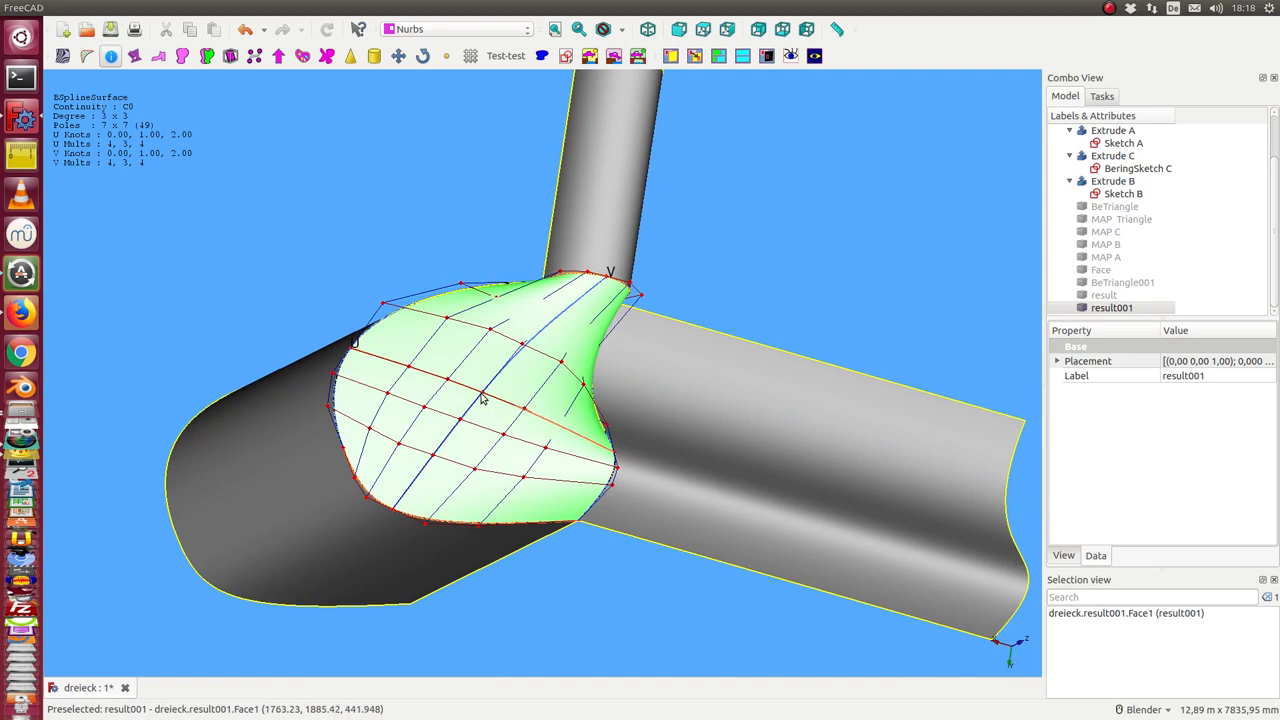
Turn off the geometry info and pole grid display on result001
left_click(112, 56)
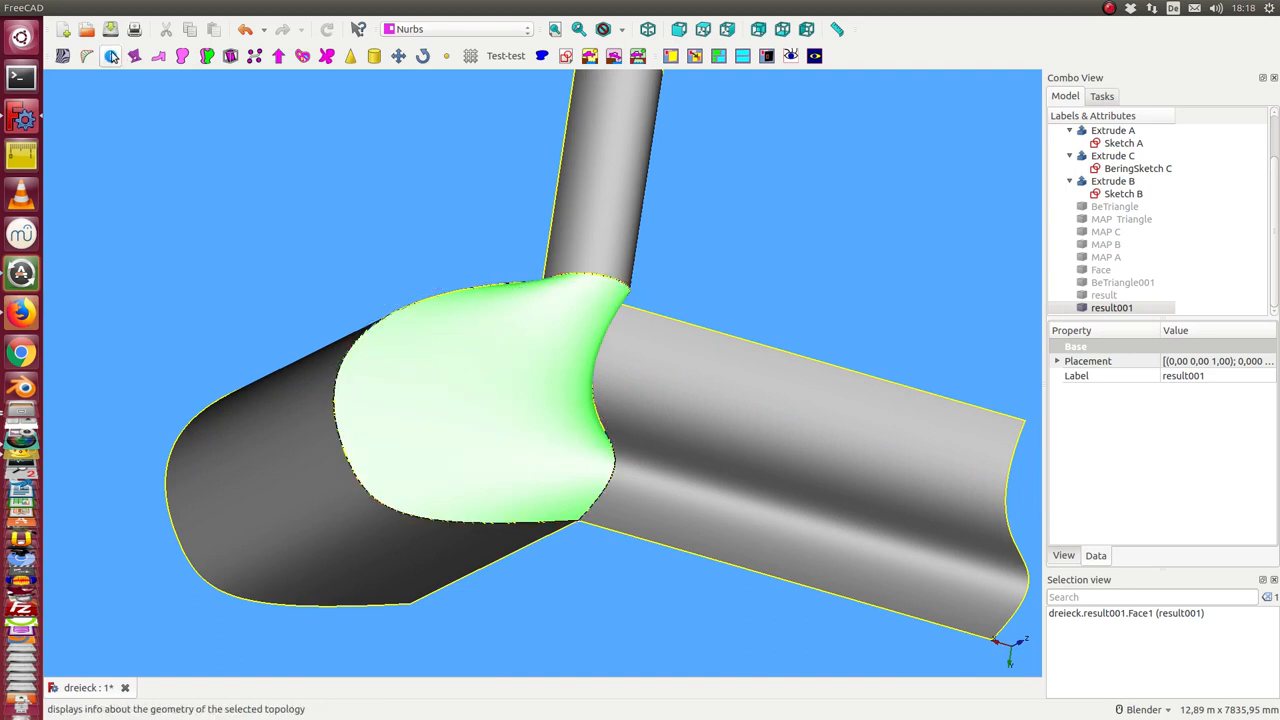
mouse_move(532, 364)
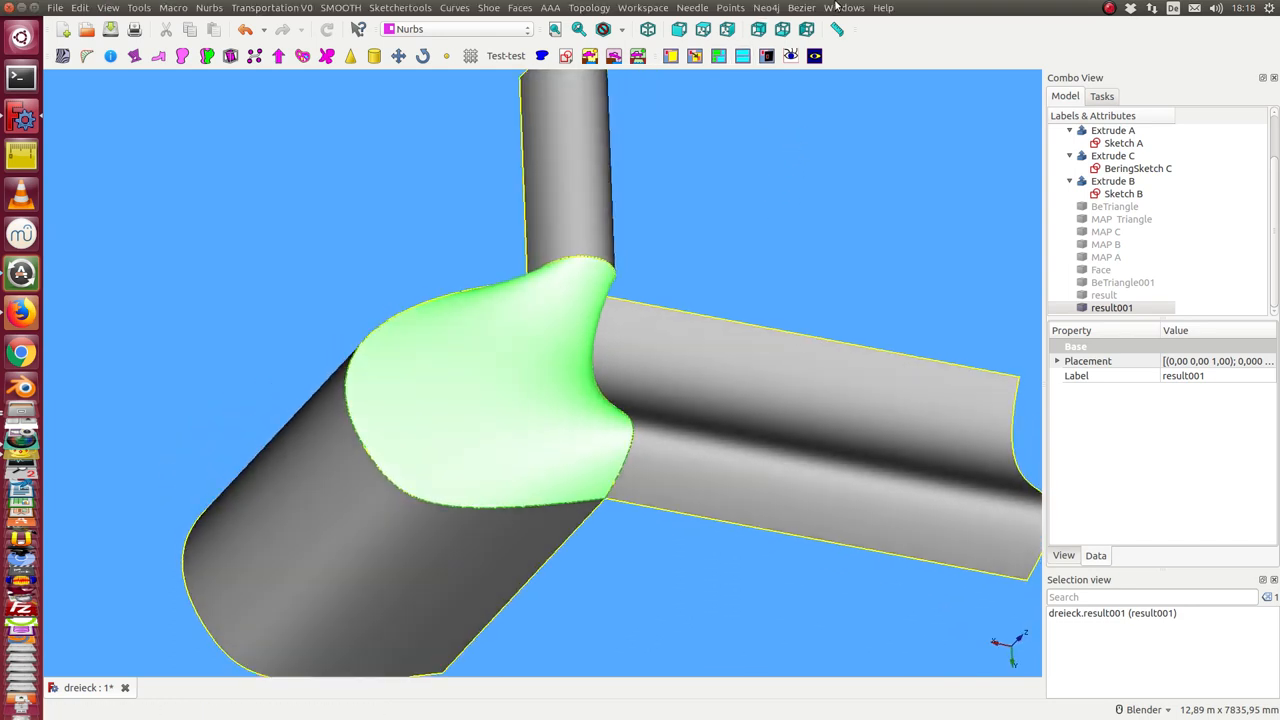
Start the Bezier Surface Editor on result001 and pick its center pole
left_click(800, 8)
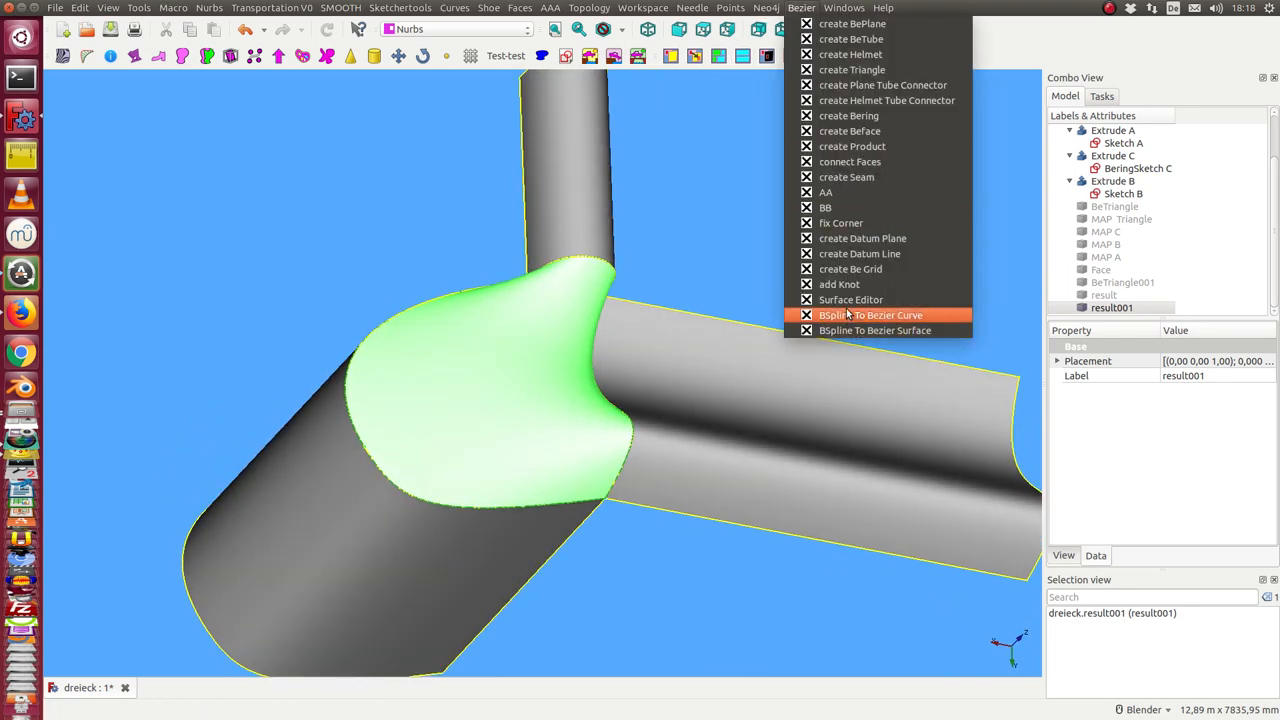
left_click(852, 300)
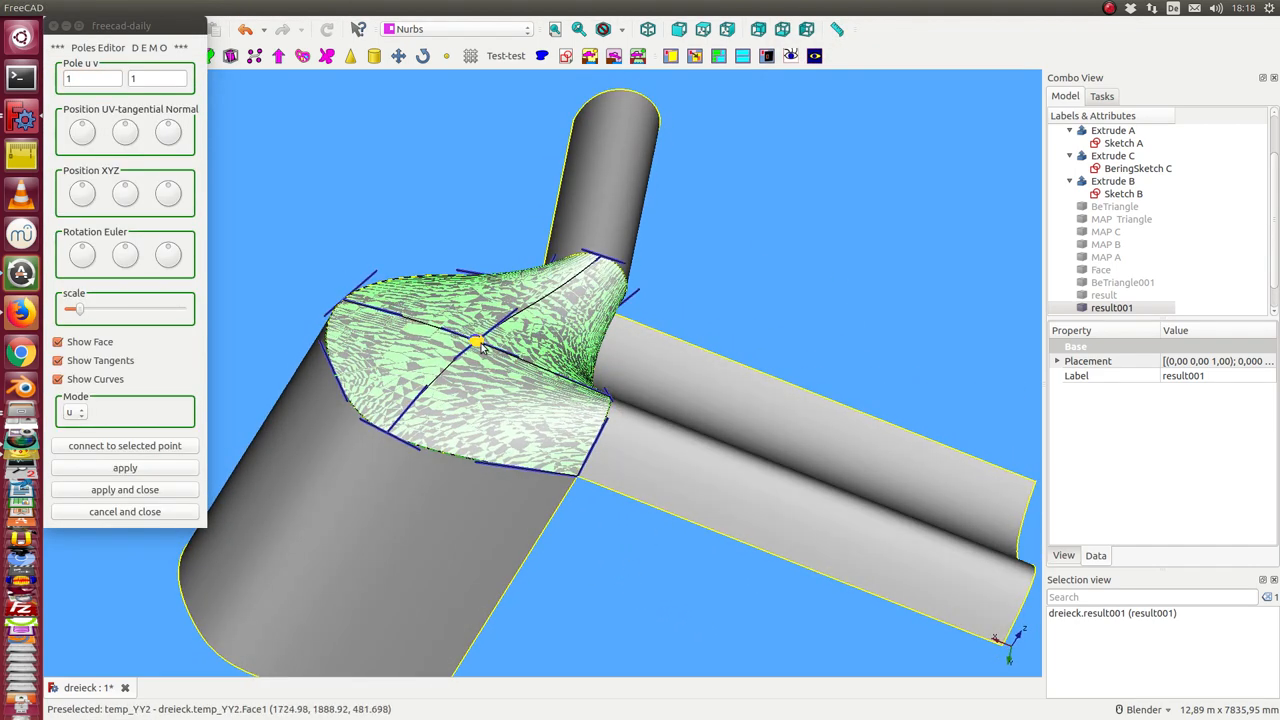
left_click(476, 342)
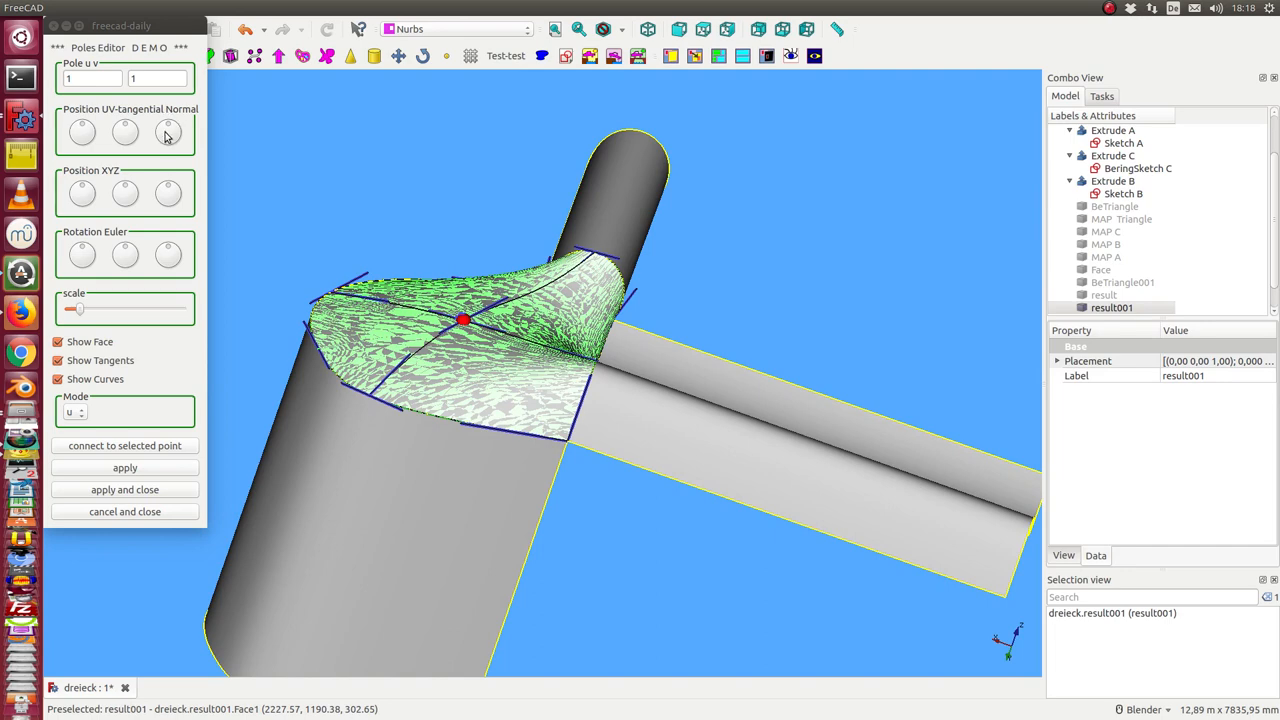
mouse_move(484, 184)
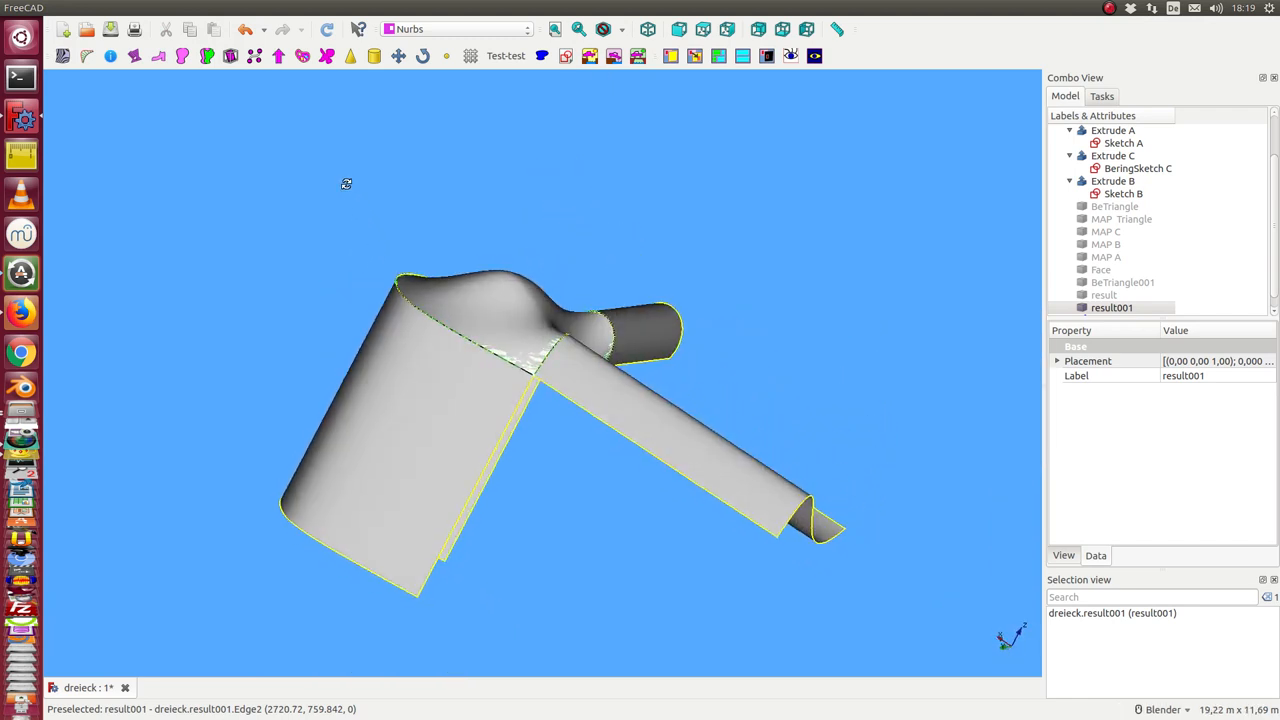
mouse_move(588, 464)
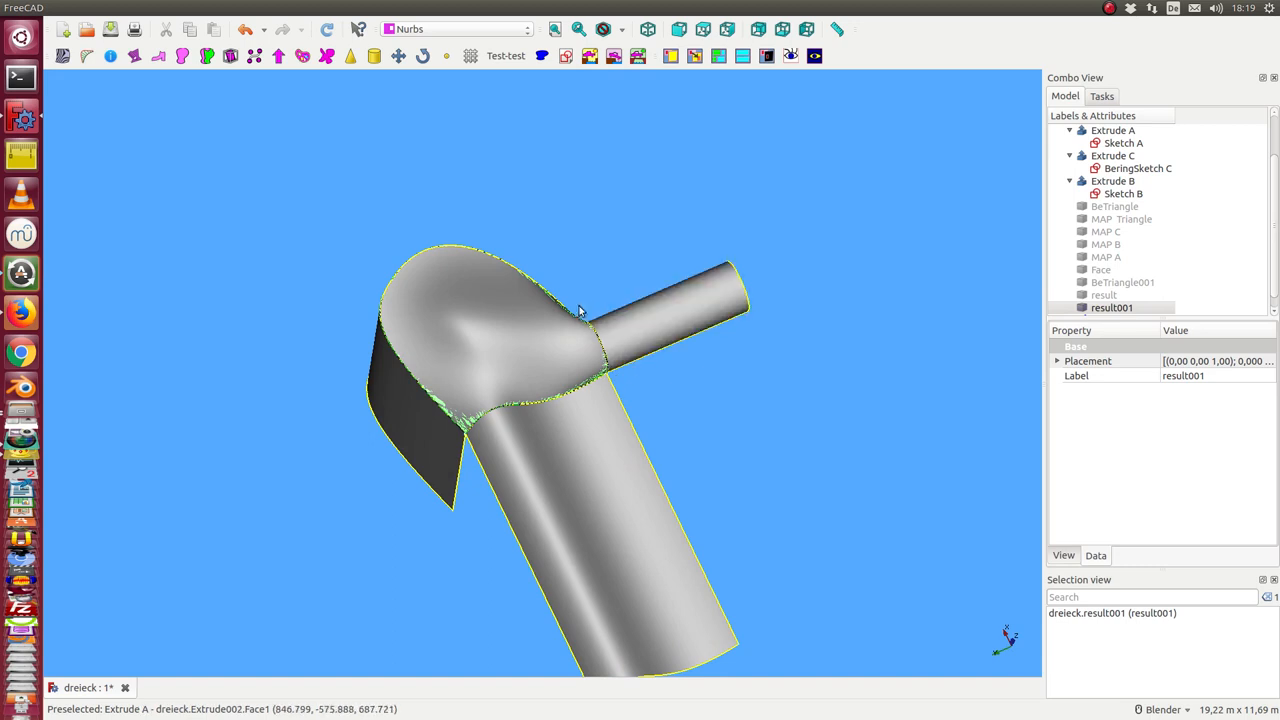
left_click_drag(580, 310, 852, 272)
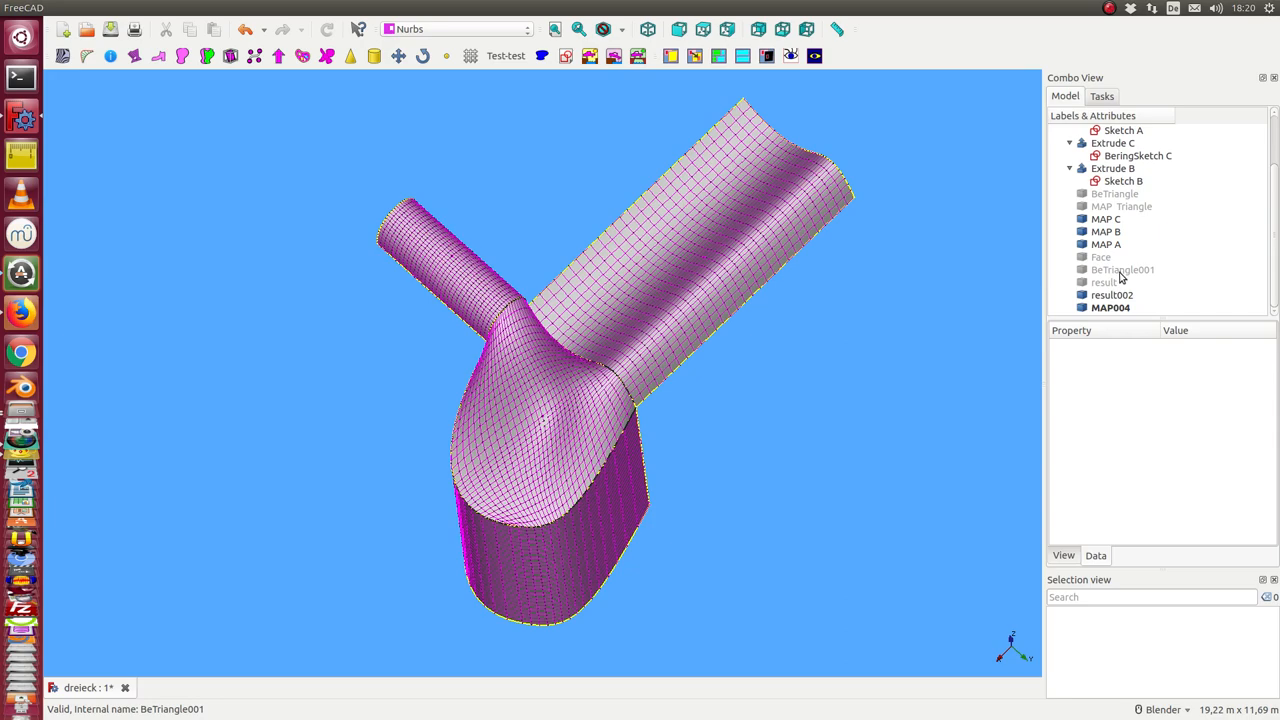
Select BeTriangle001 and result002 and inspect the meshed blend from several sides
left_click(1122, 268)
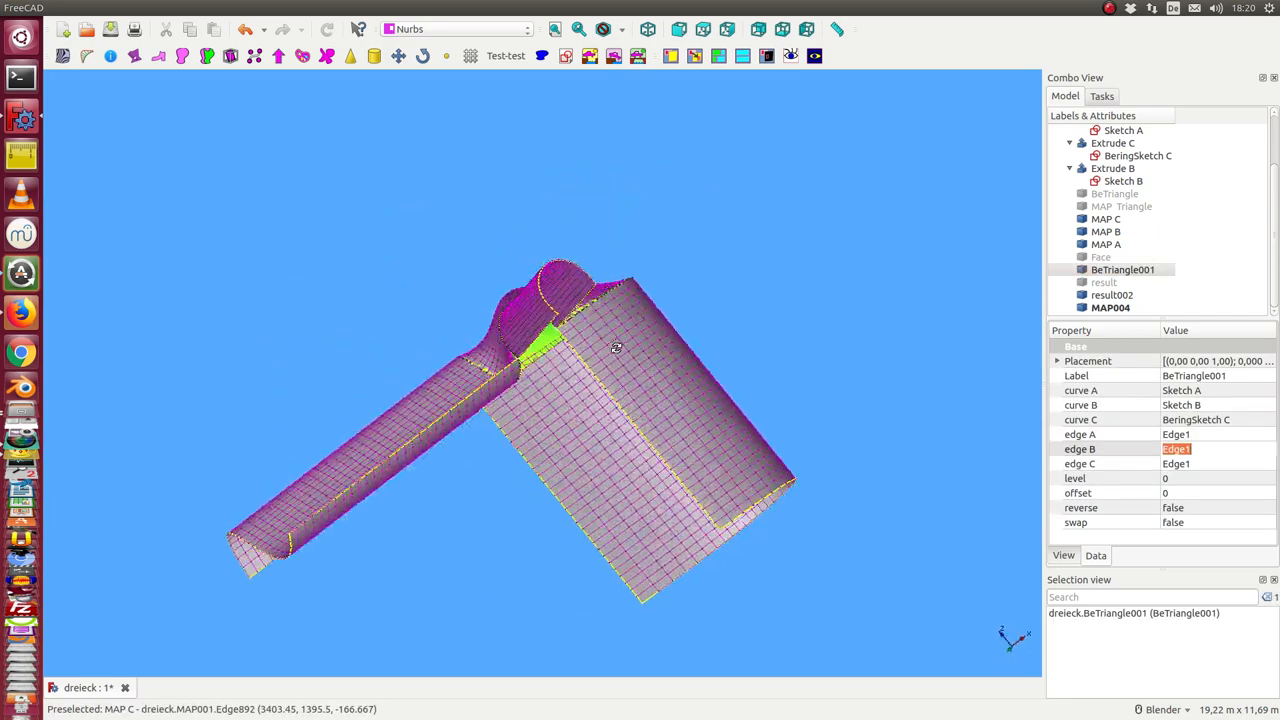
left_click(1112, 296)
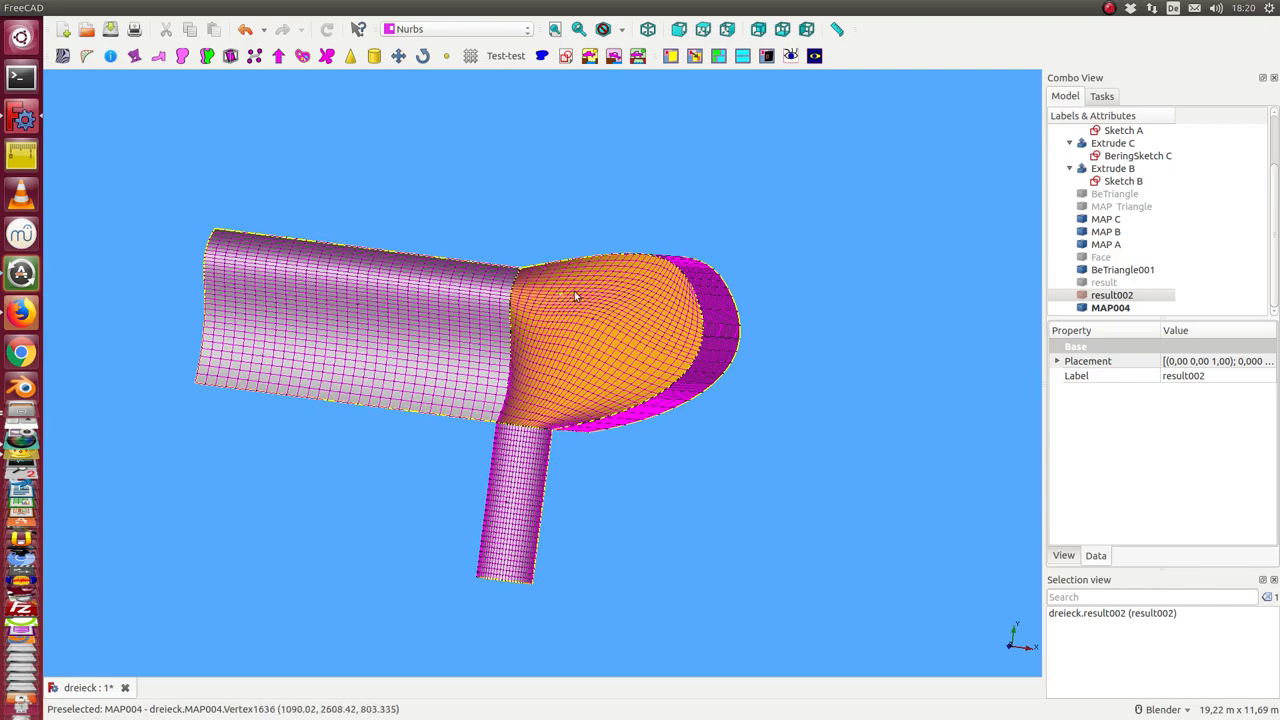
left_click_drag(576, 296, 608, 390)
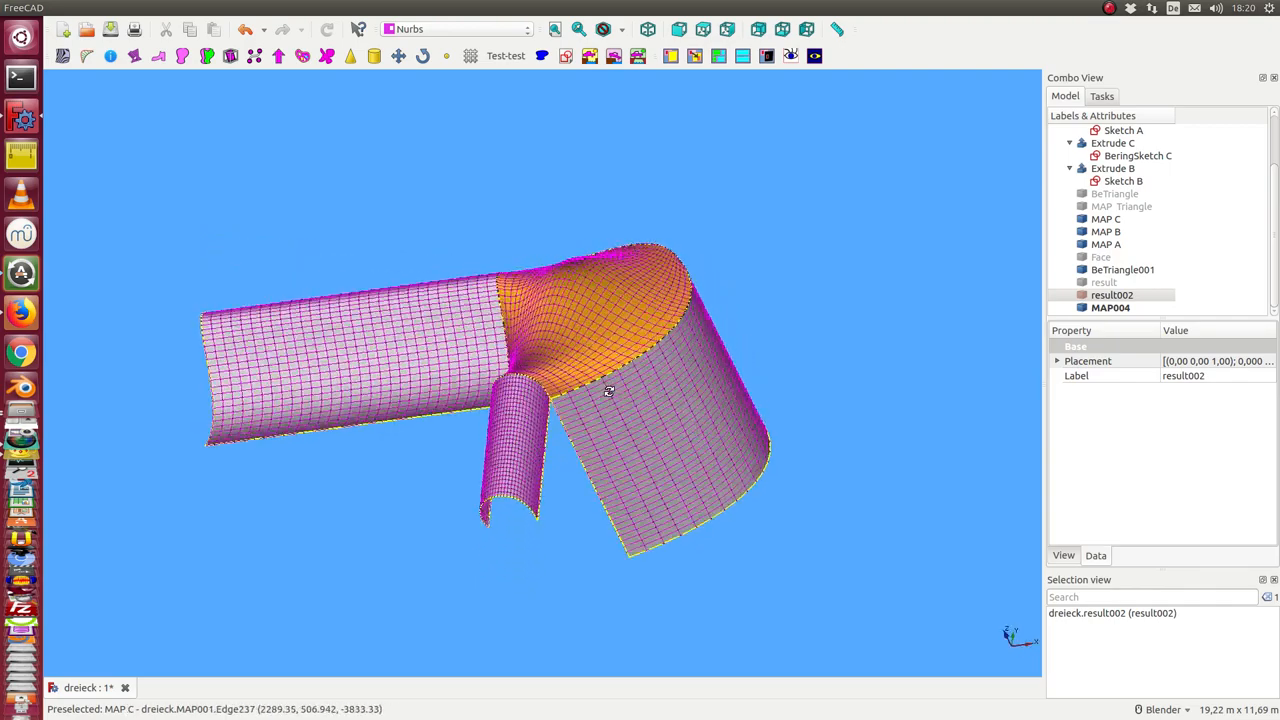
left_click_drag(608, 390, 820, 428)
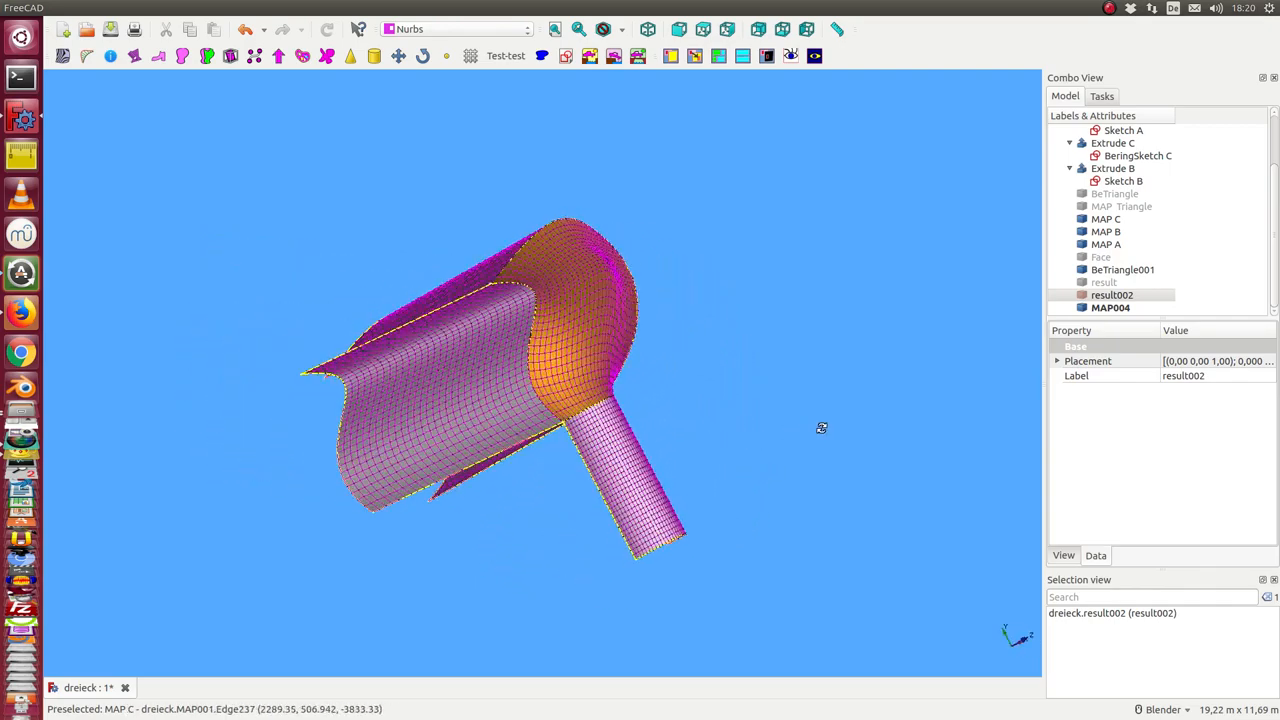